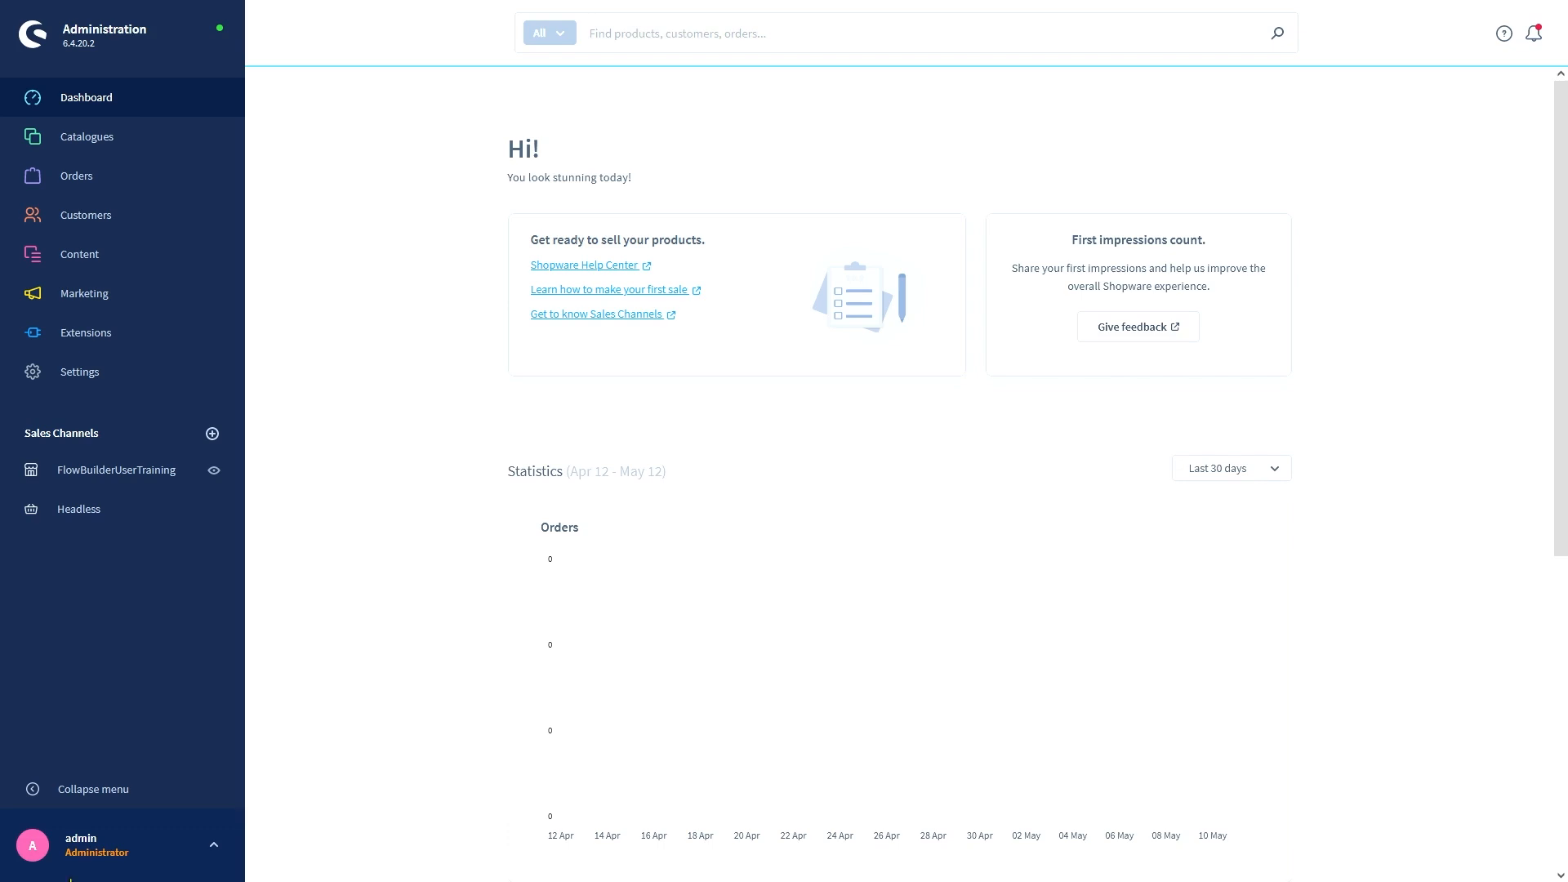
# - Go to Settings and open Flow Builder under Shop
pyautogui.click(79, 372)
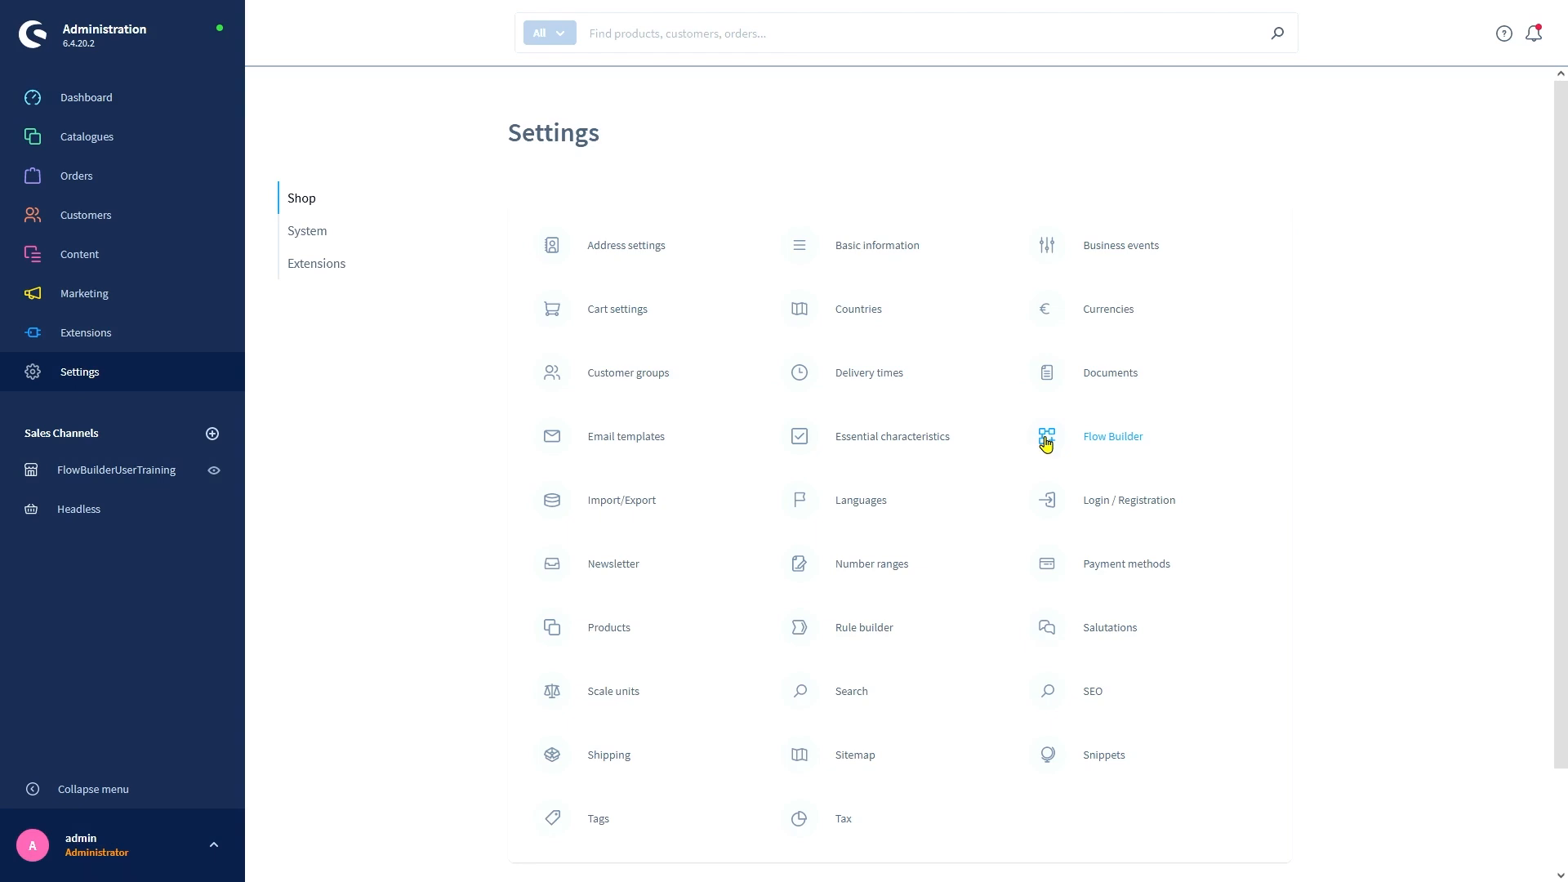
pyautogui.click(1111, 437)
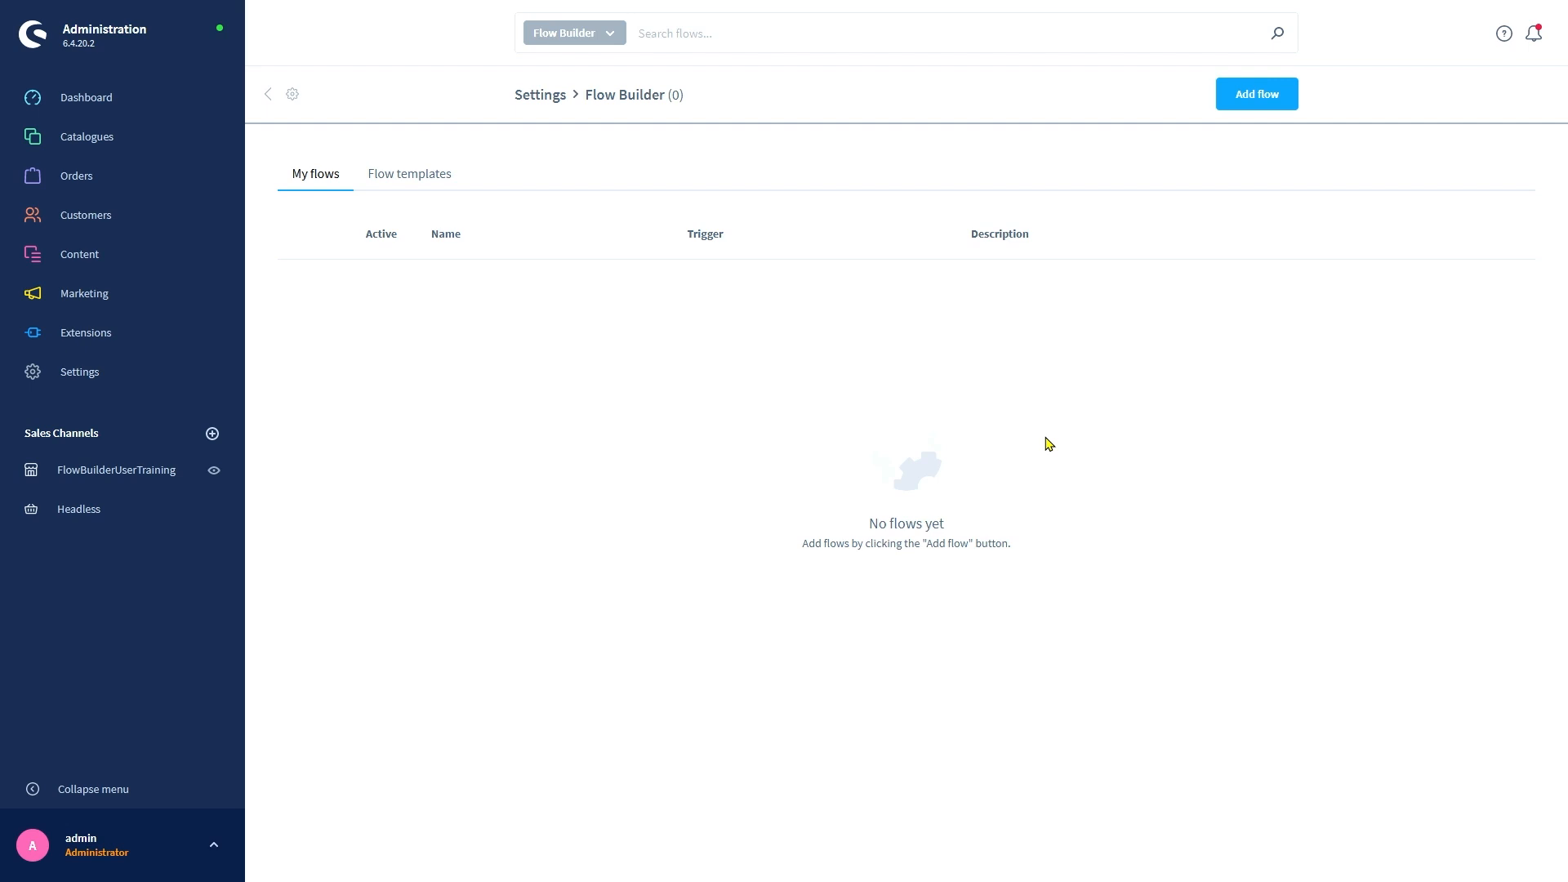
pyautogui.moveTo(1048, 440)
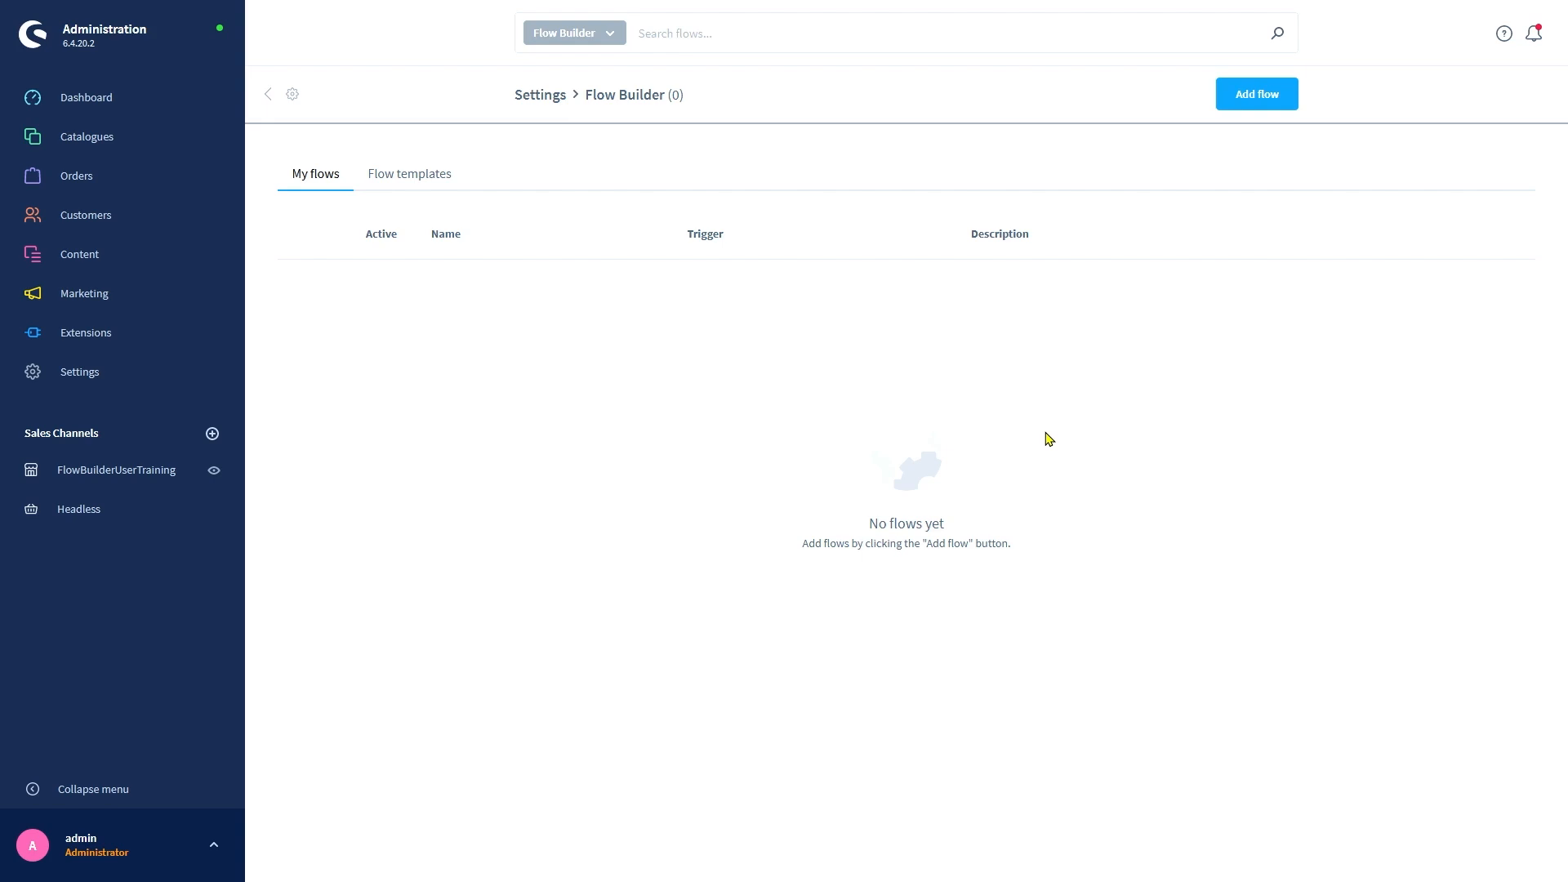
# - Show the Flow templates tab listing ready-made flows like order placed
pyautogui.click(409, 173)
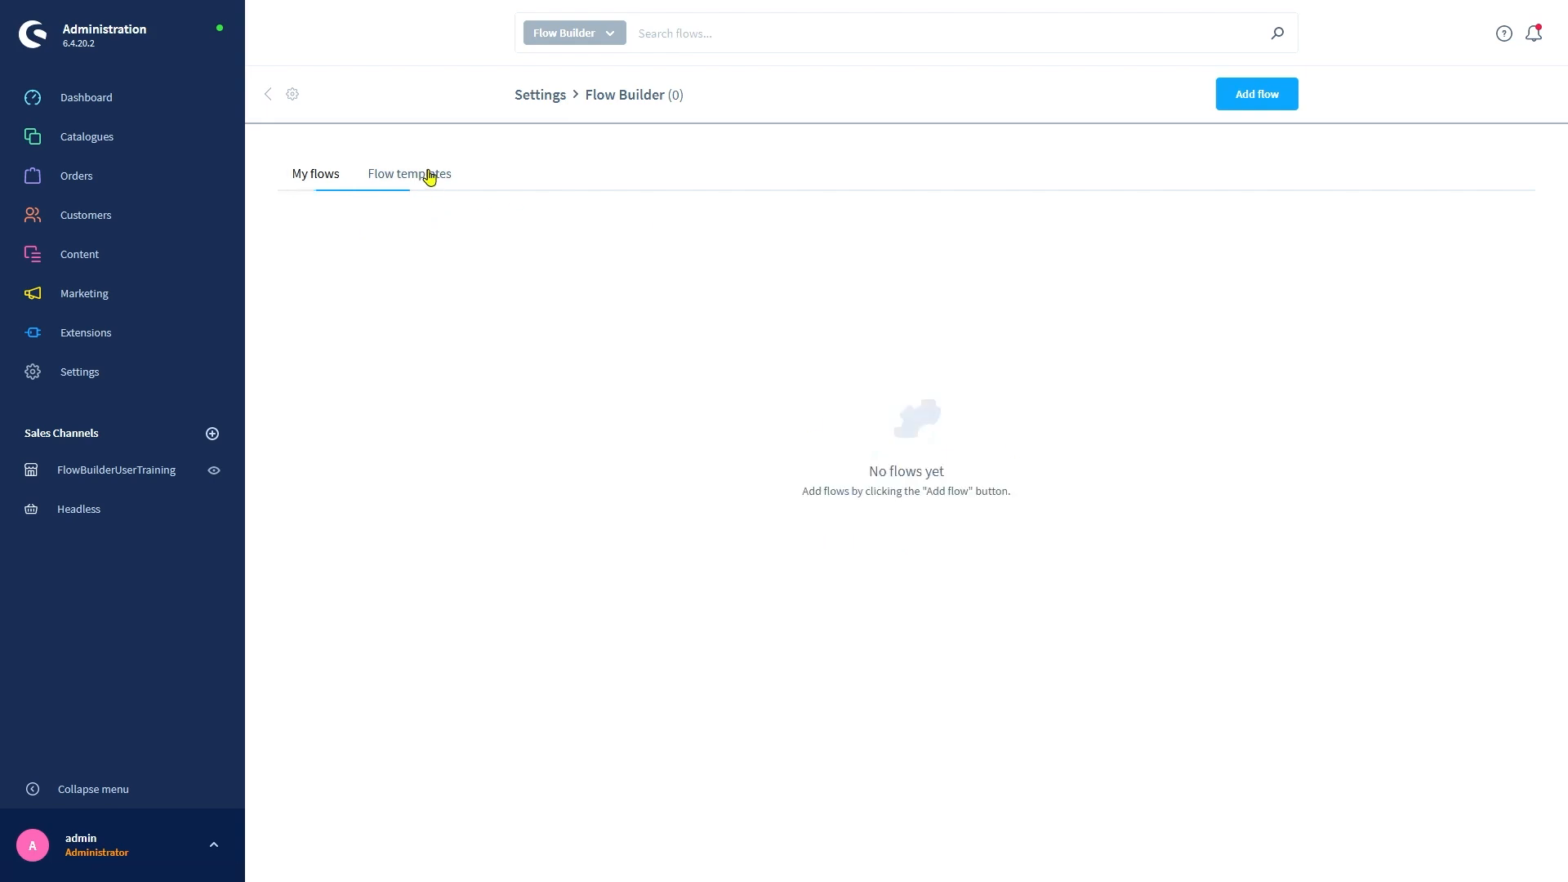
pyautogui.click(409, 173)
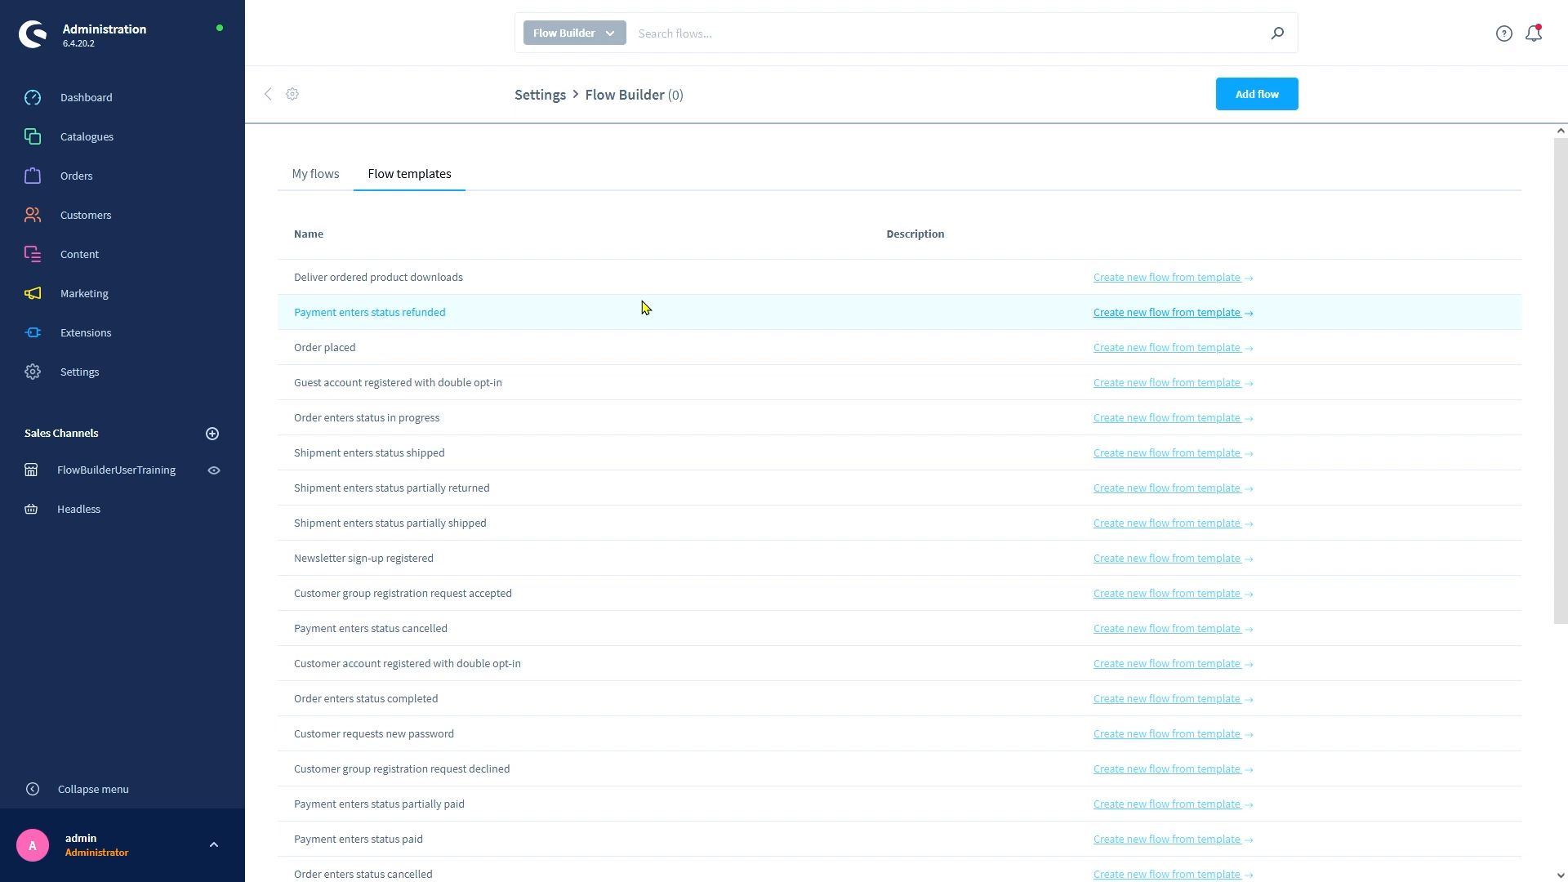
pyautogui.moveTo(385, 224)
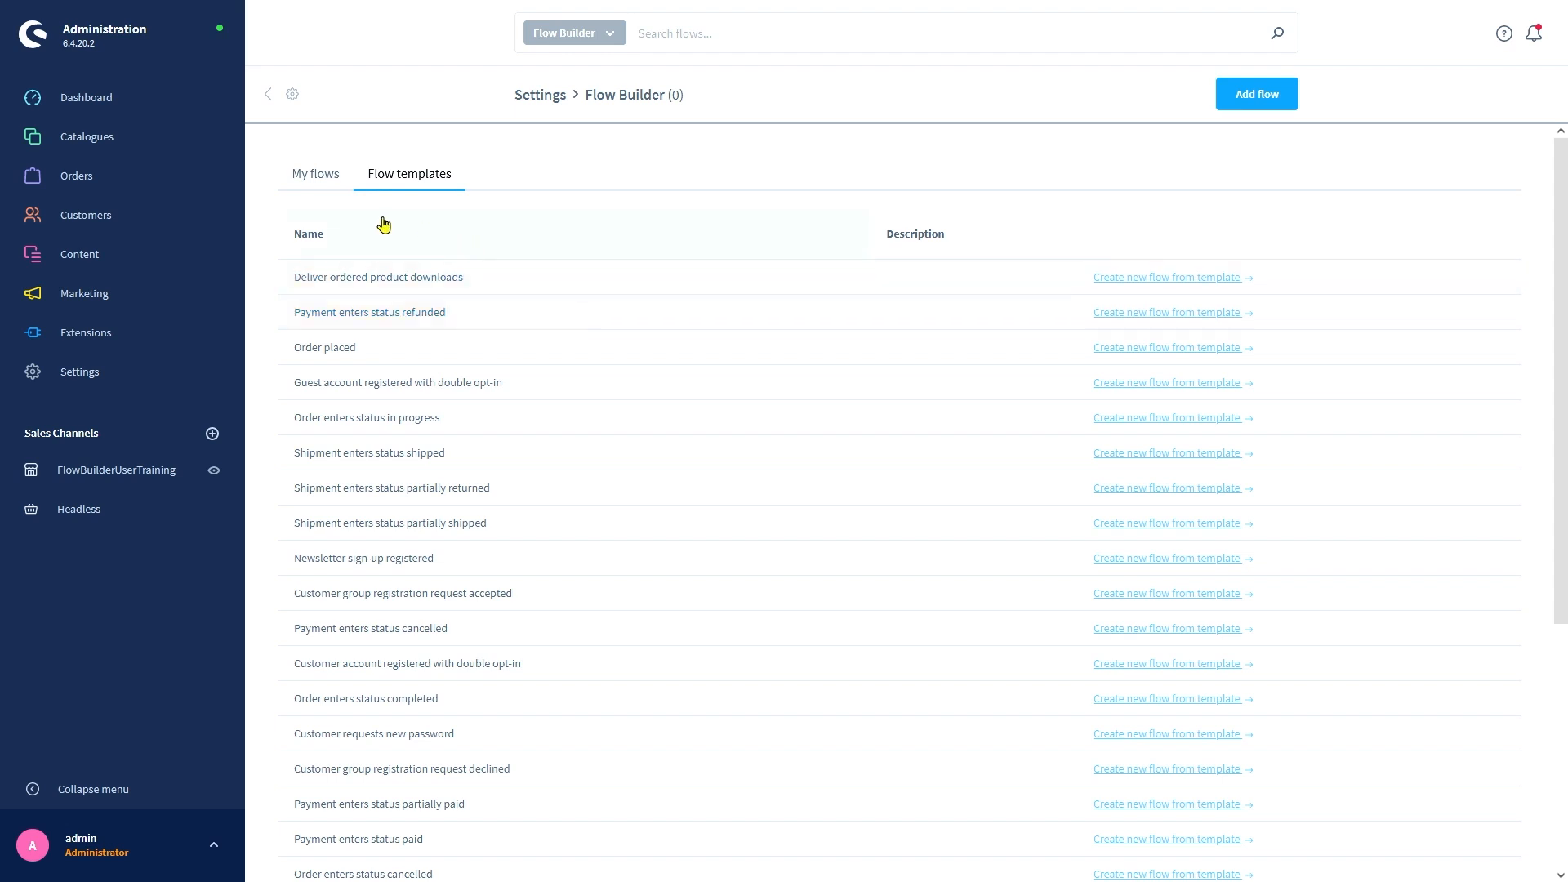
# - Add a flow named 'Order confirmation' described as 'This sends an order confirmation'
pyautogui.click(1256, 93)
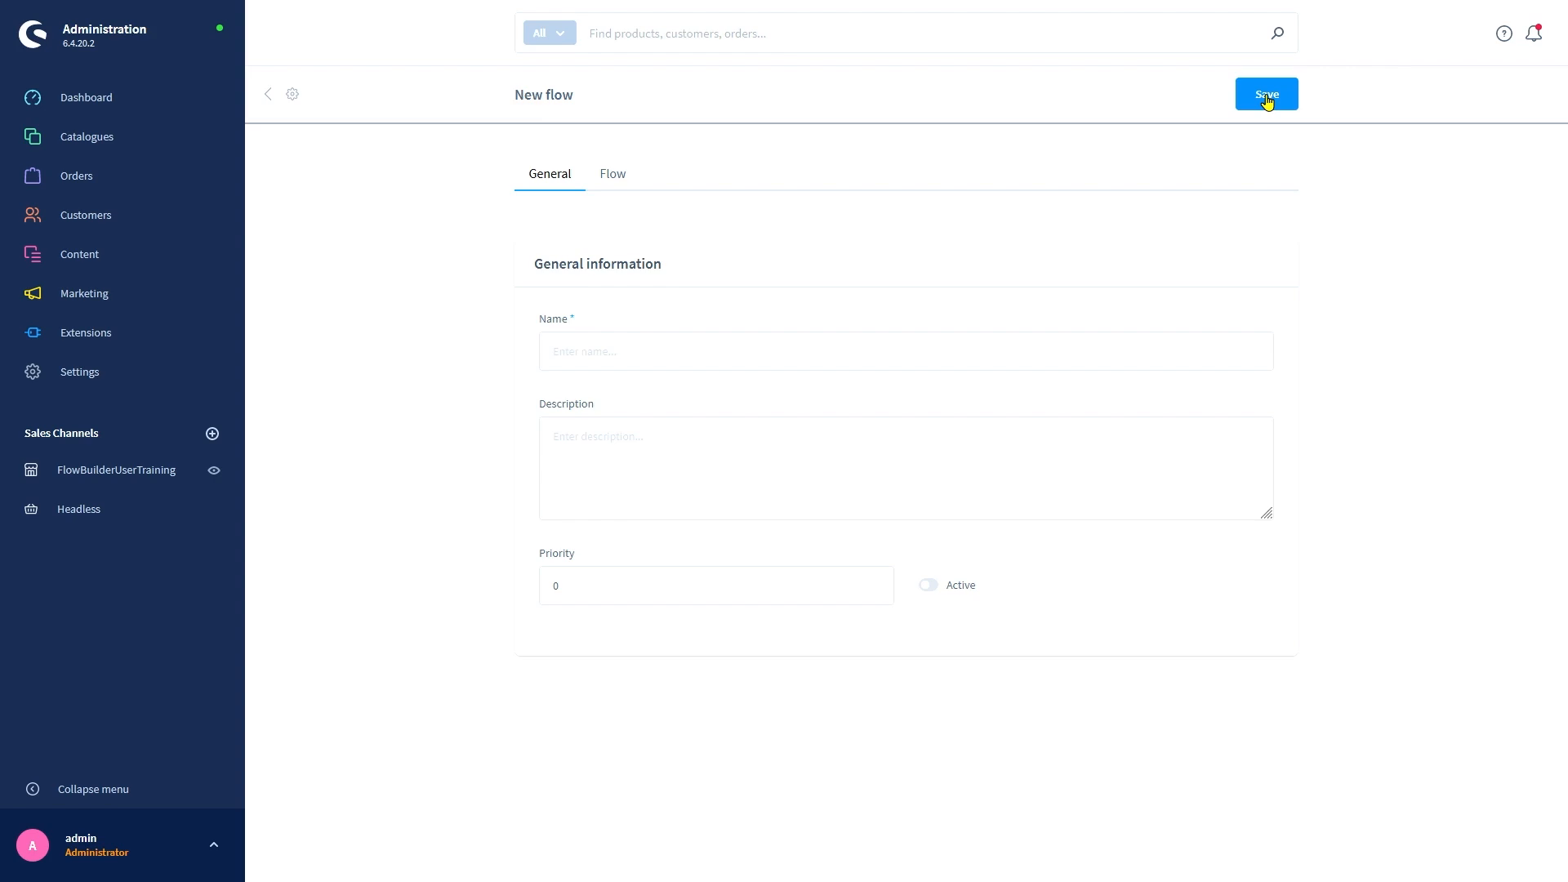
pyautogui.write('Order confirmation')
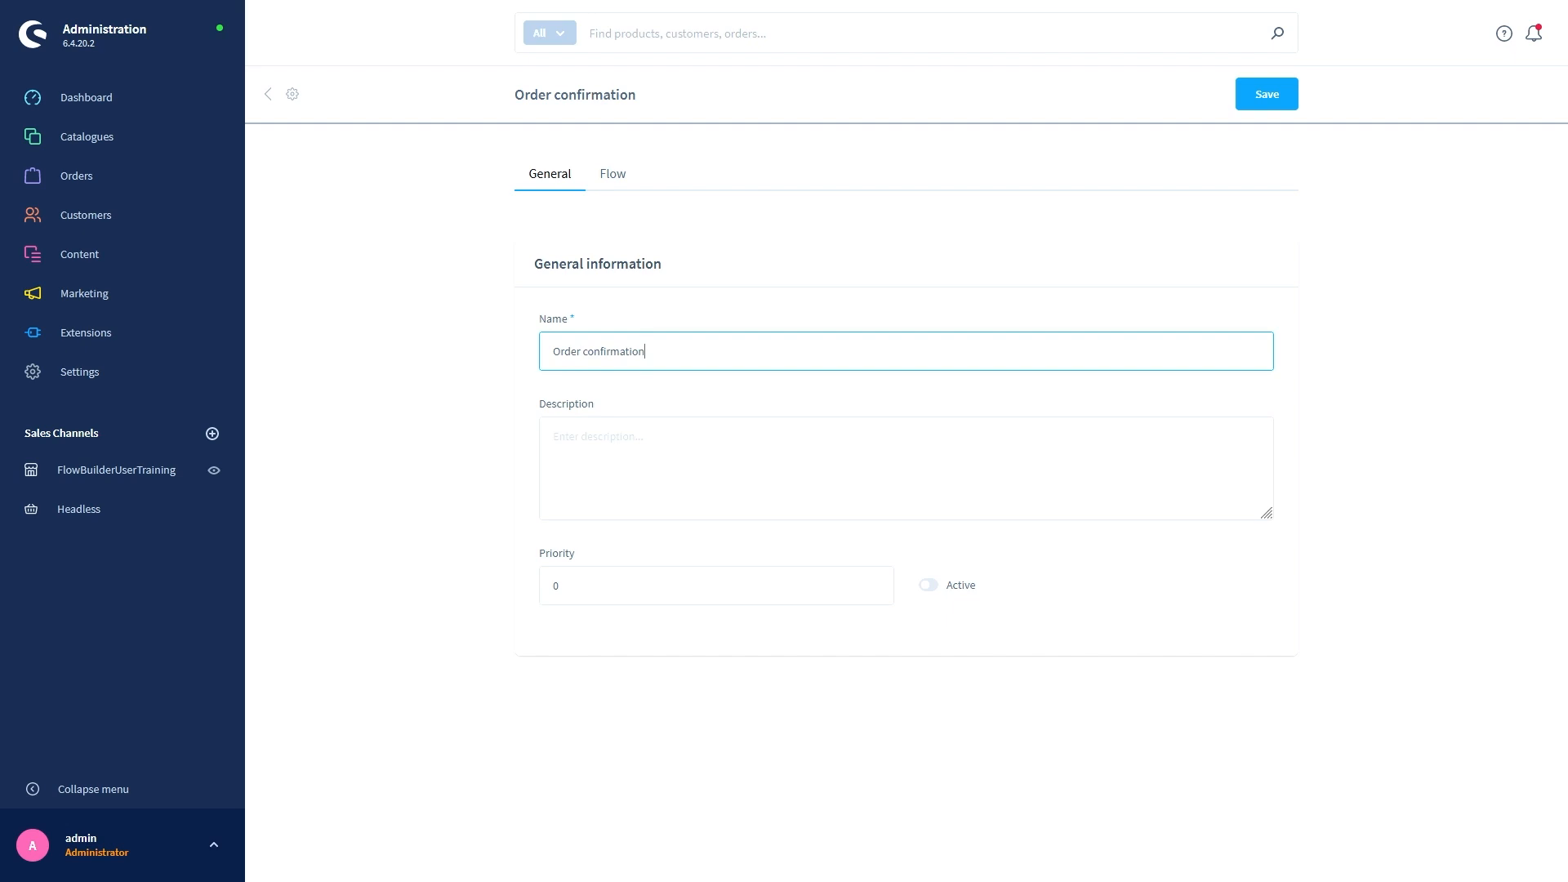
pyautogui.write('This sends an')
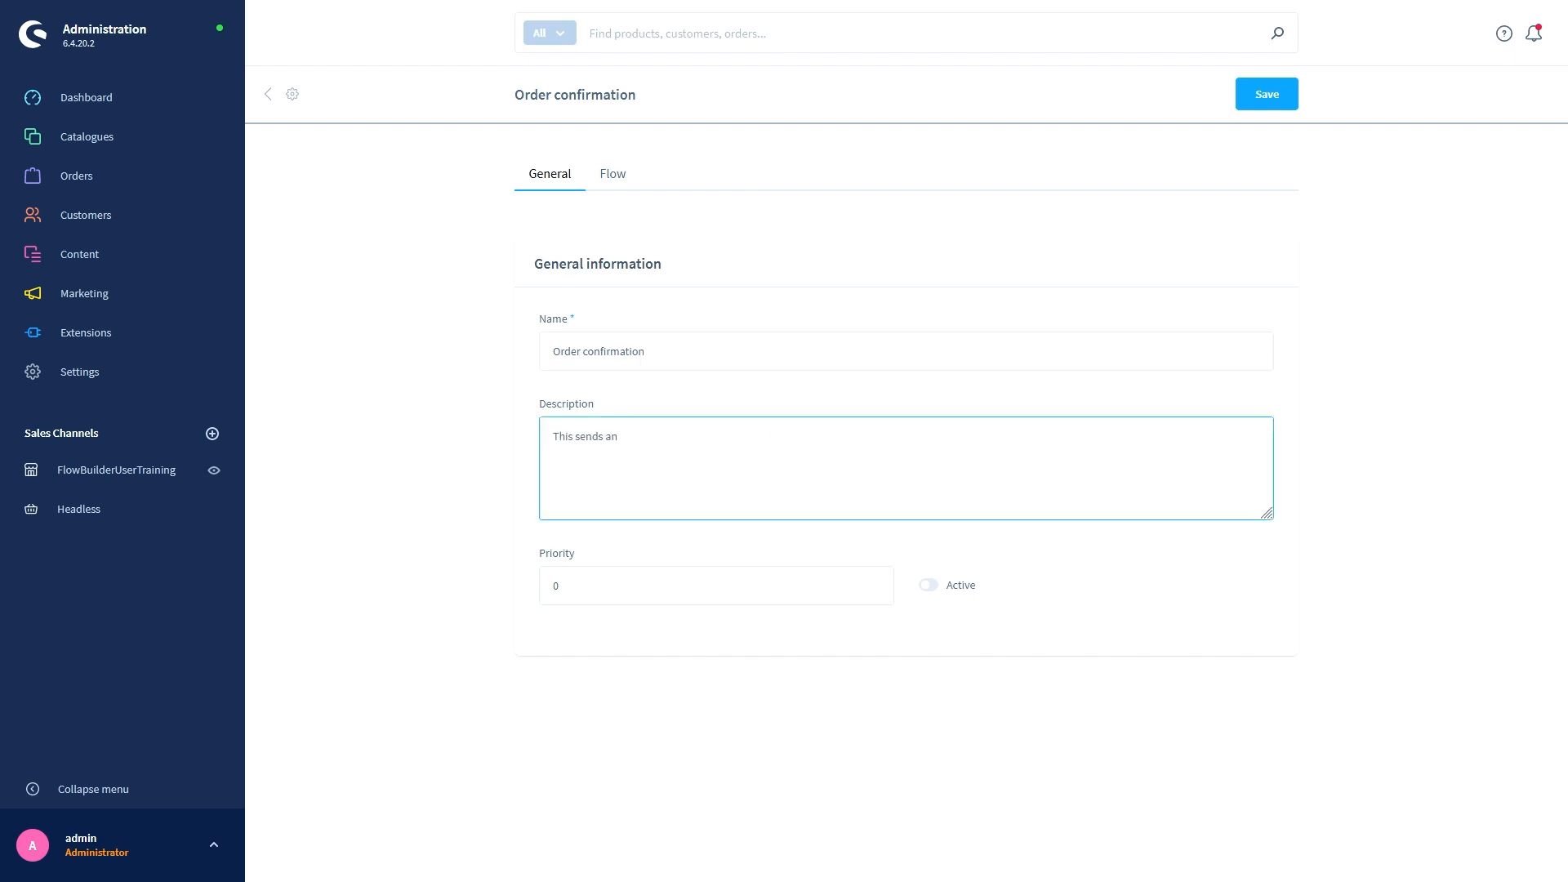
pyautogui.write('order confirmat')
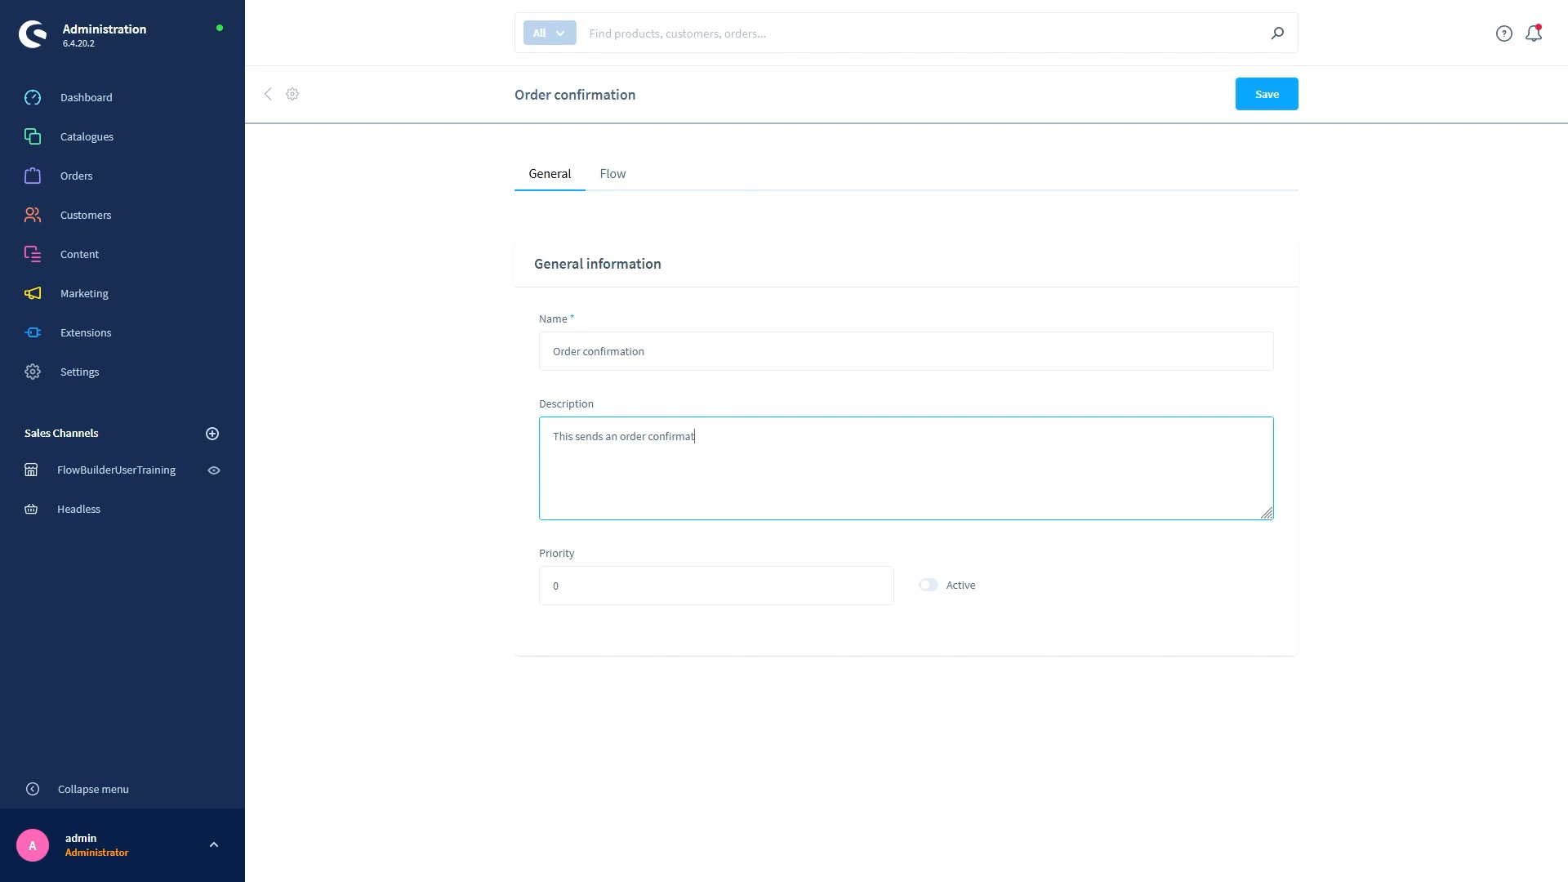
pyautogui.write('ion')
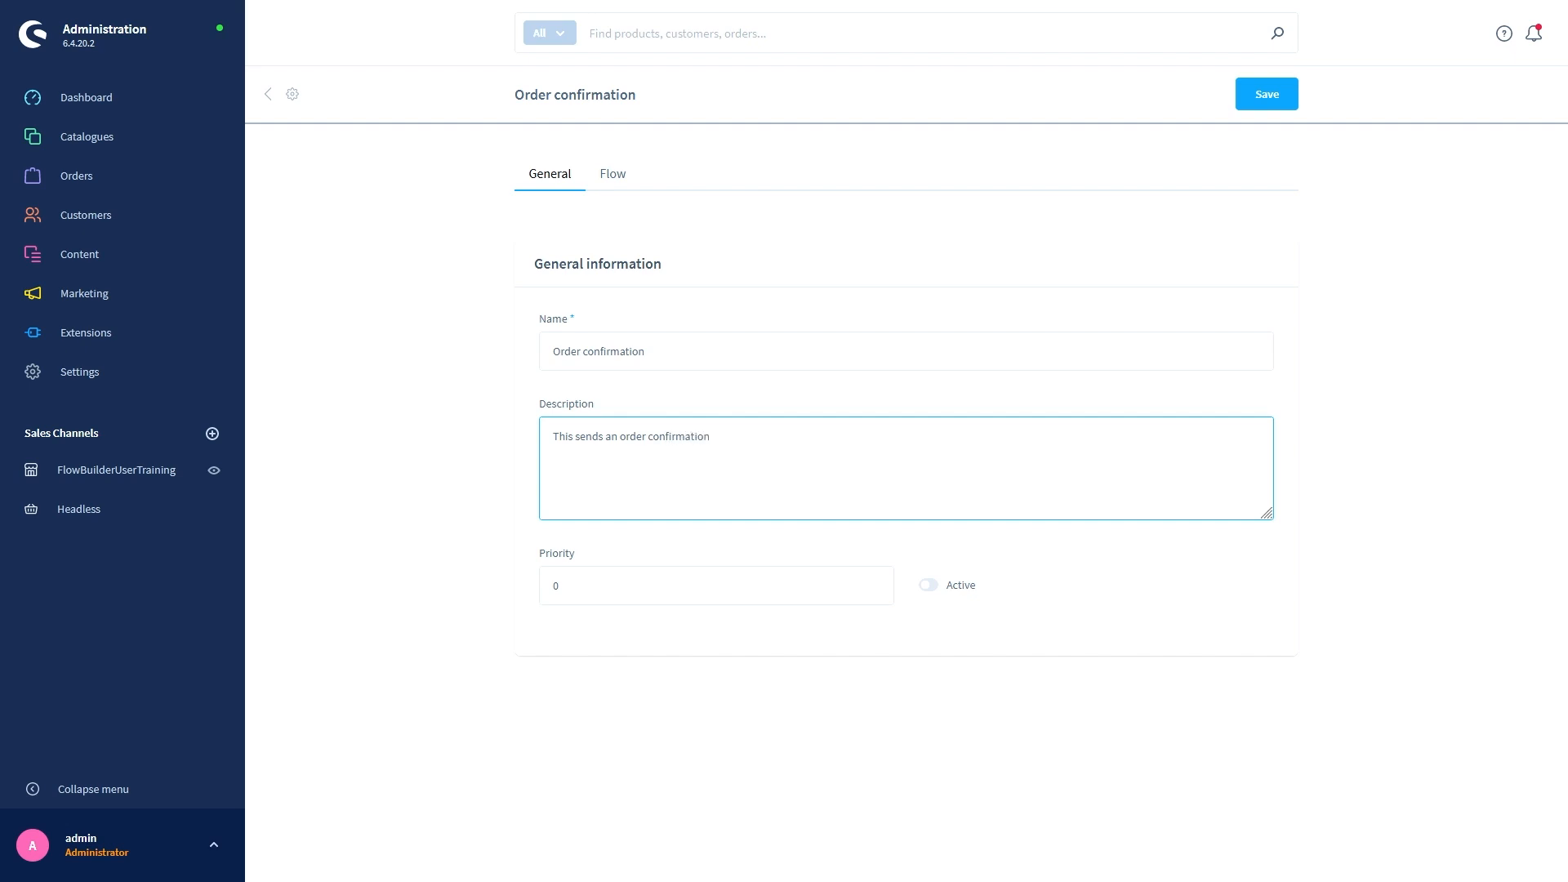
pyautogui.click(710, 436)
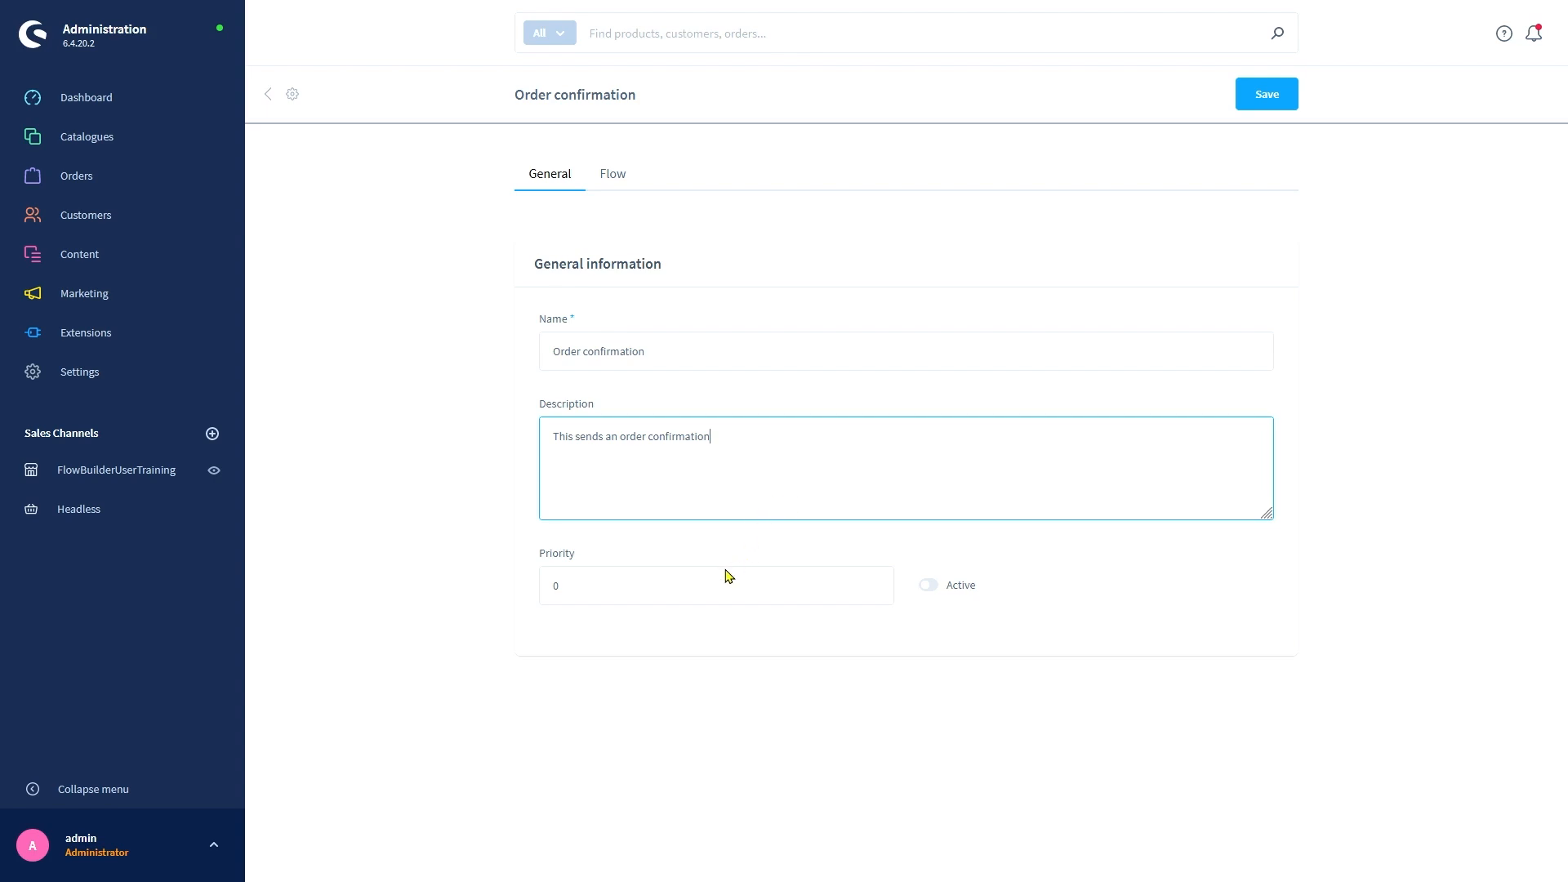
pyautogui.moveTo(722, 576)
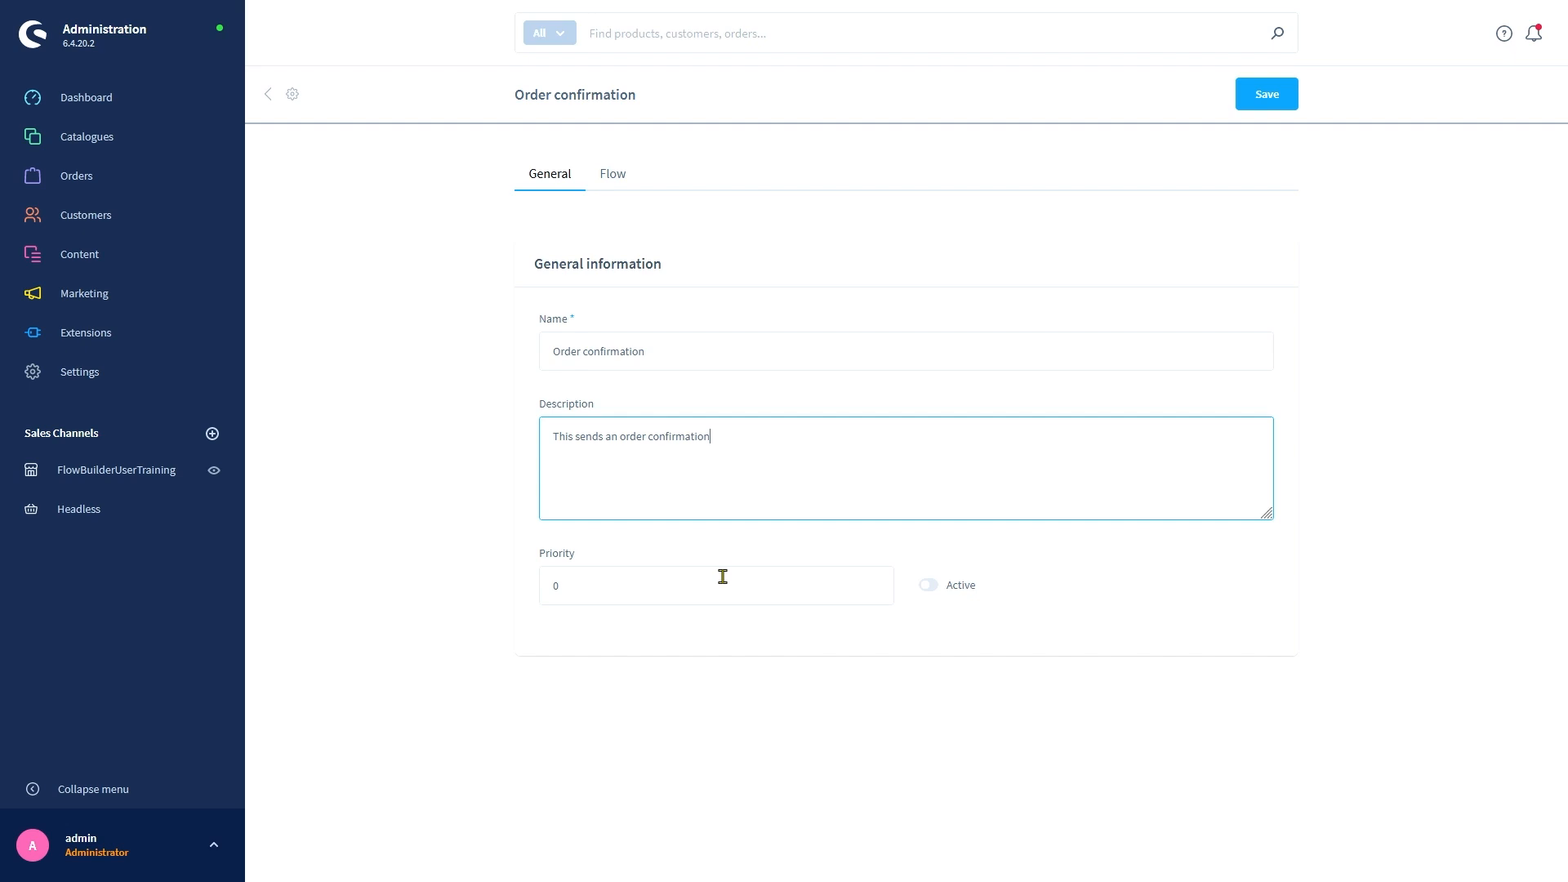
pyautogui.moveTo(897, 583)
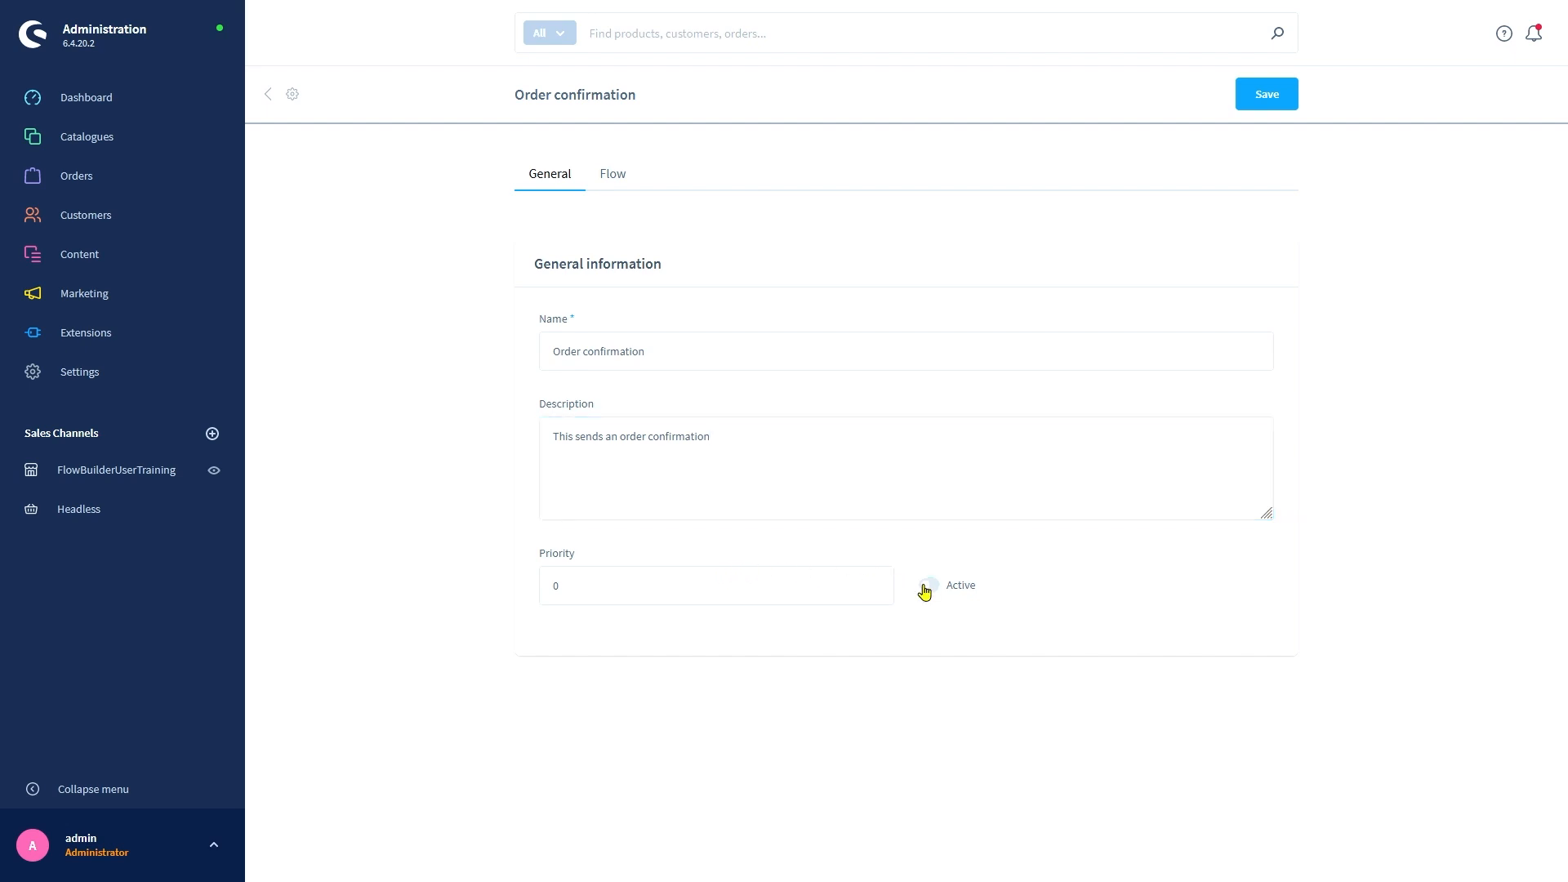
# - Switch the Order confirmation flow to Active and show its Flow tab
pyautogui.click(927, 584)
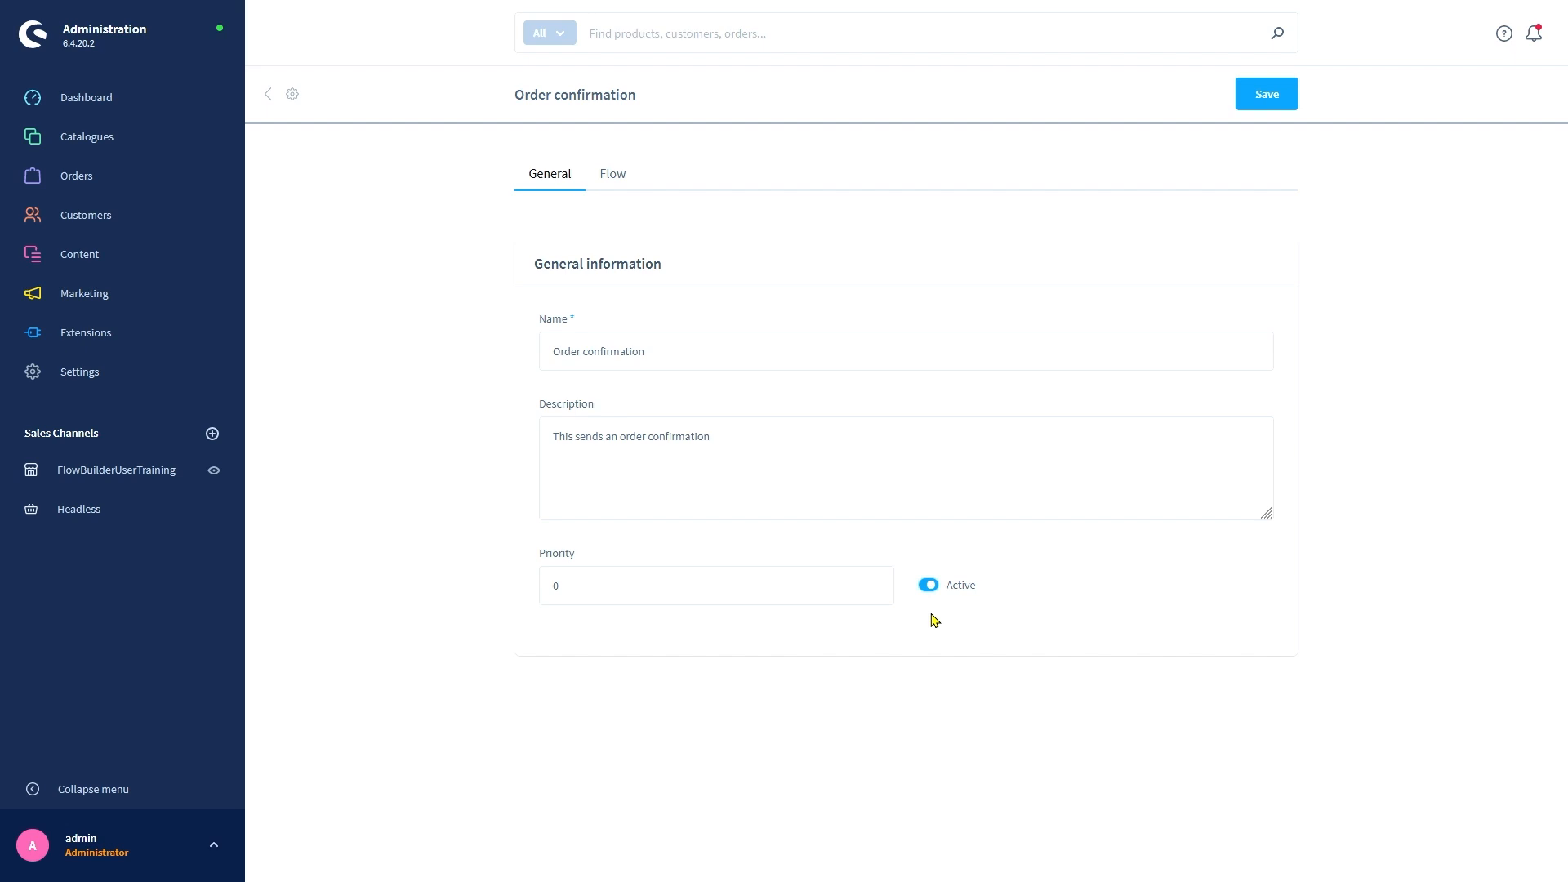
pyautogui.click(612, 173)
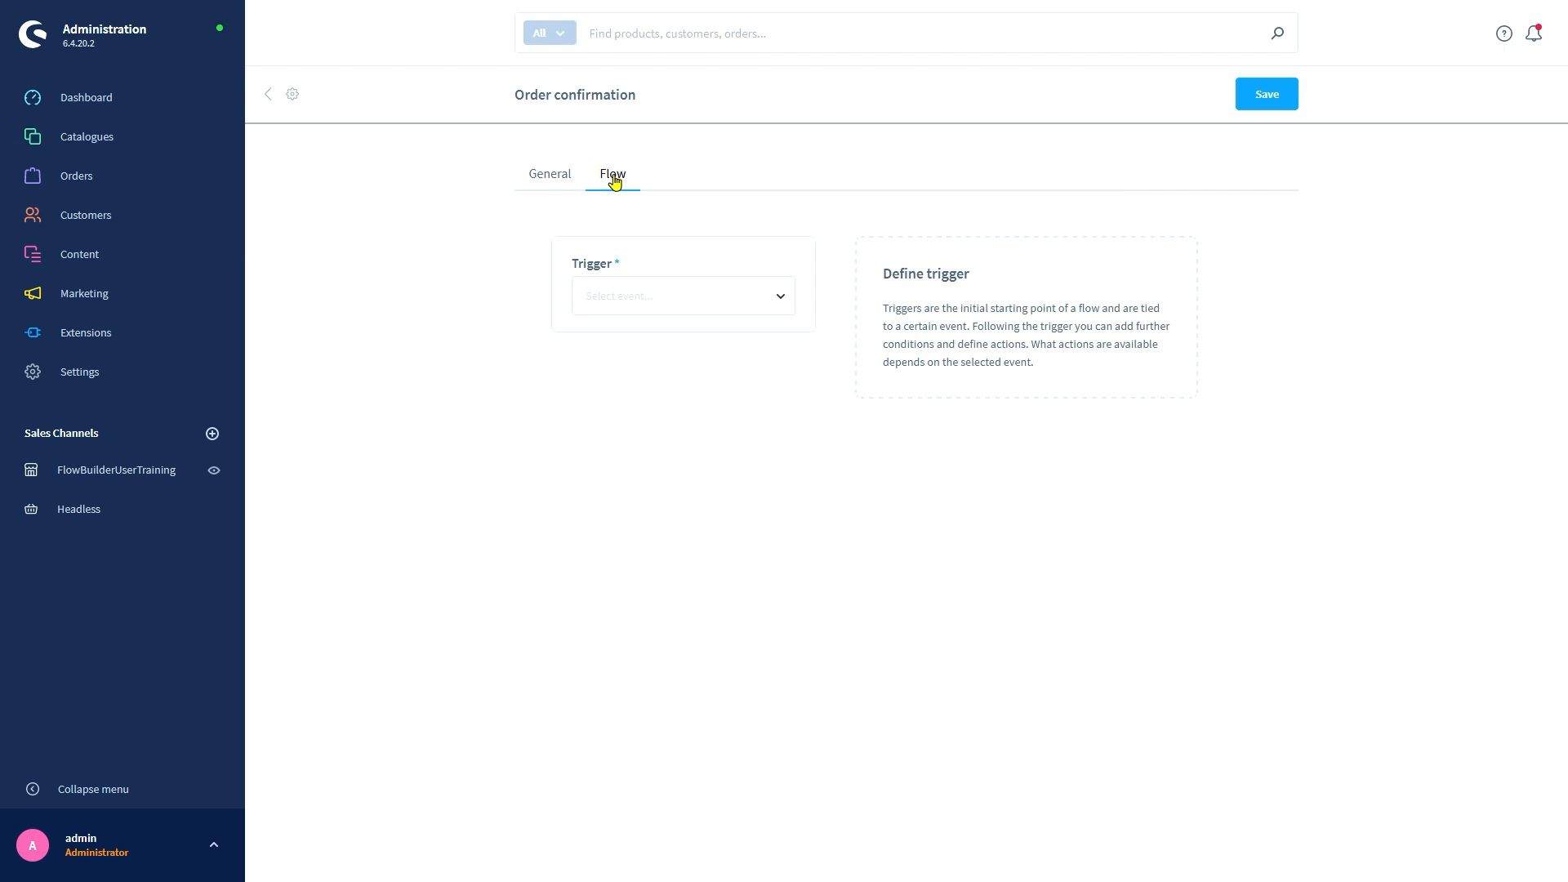
# - Set the flow trigger to Checkout / Order / Placed
pyautogui.click(683, 295)
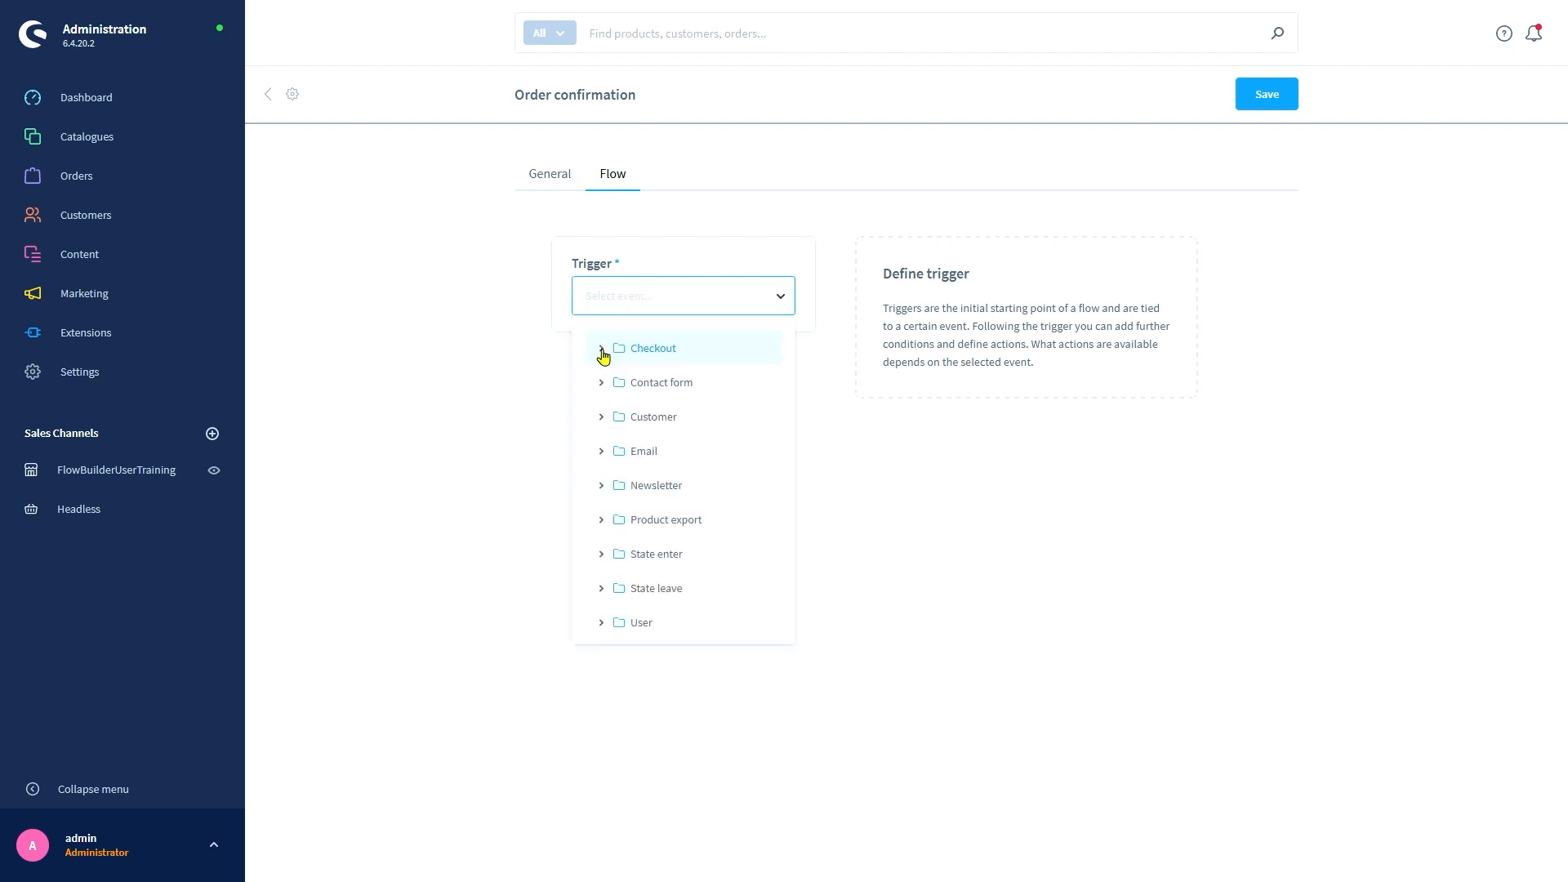
pyautogui.click(602, 348)
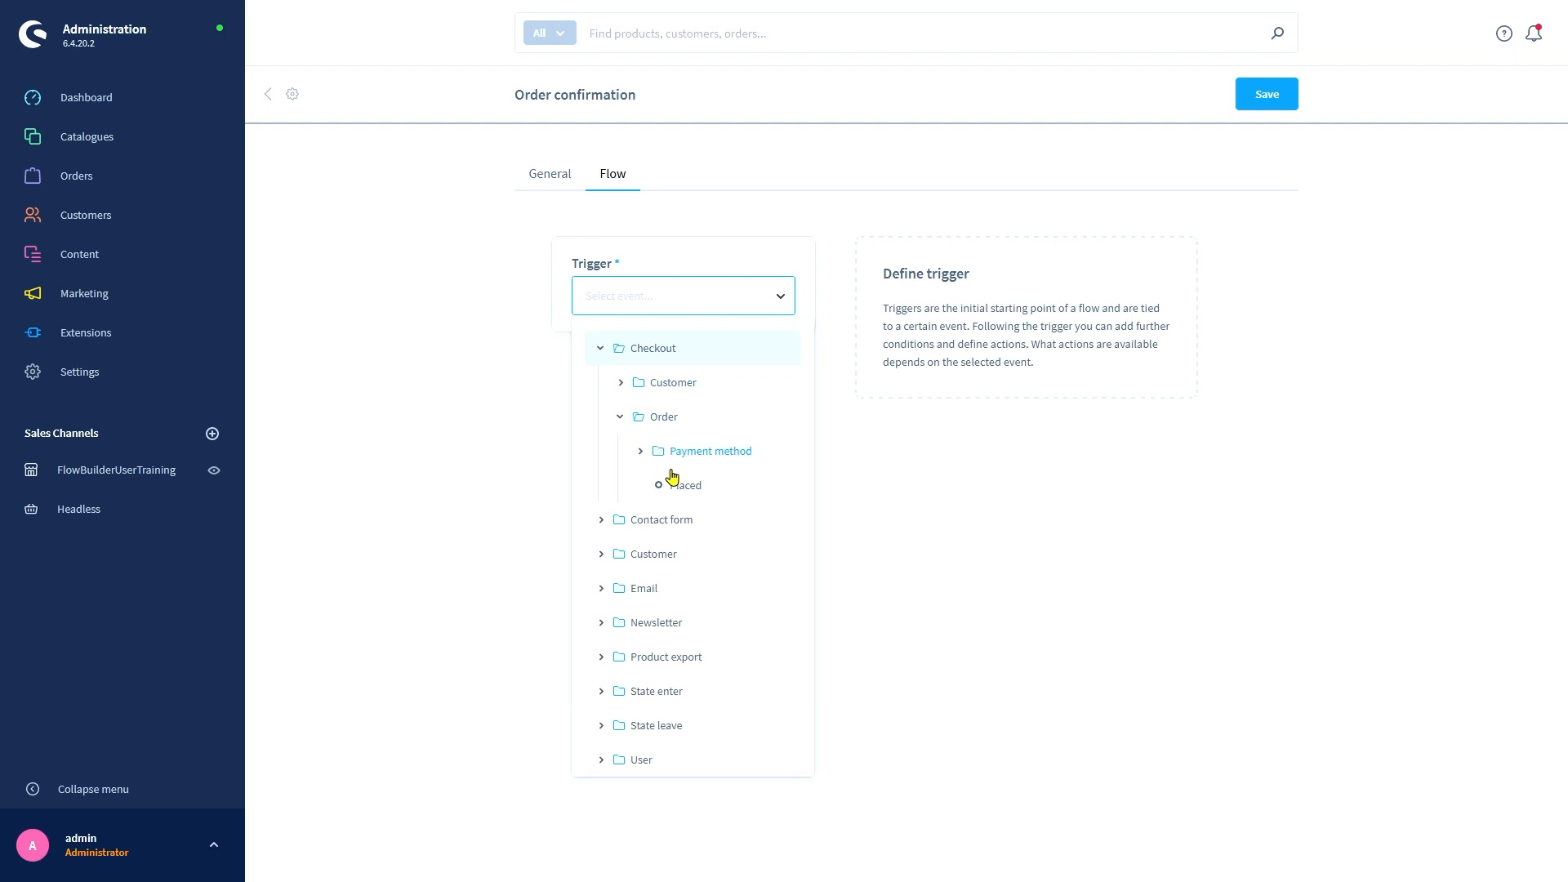
pyautogui.click(686, 485)
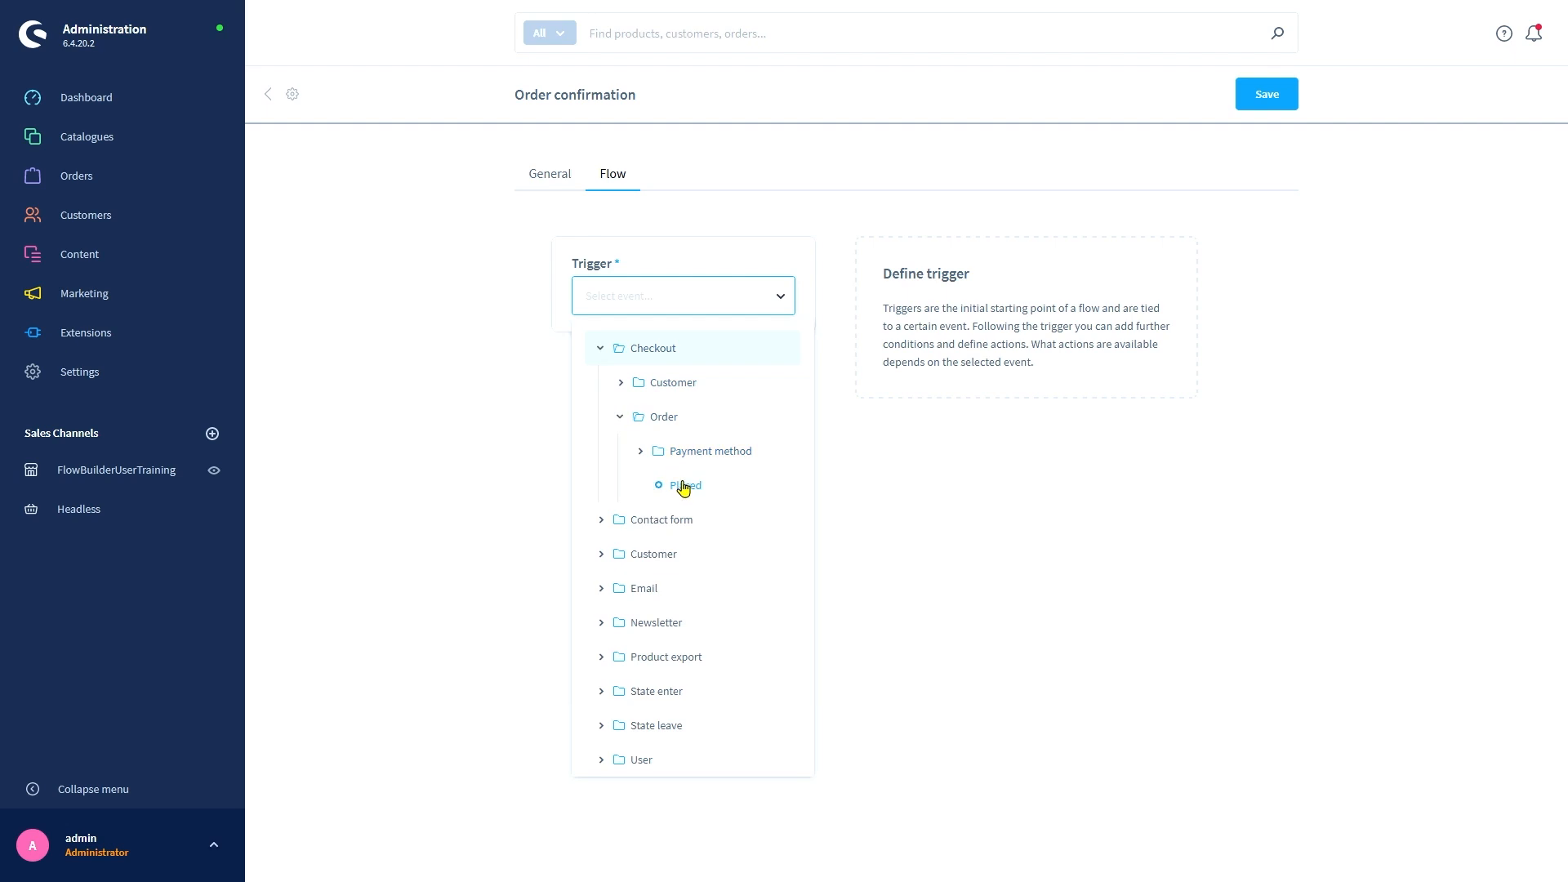
pyautogui.click(685, 486)
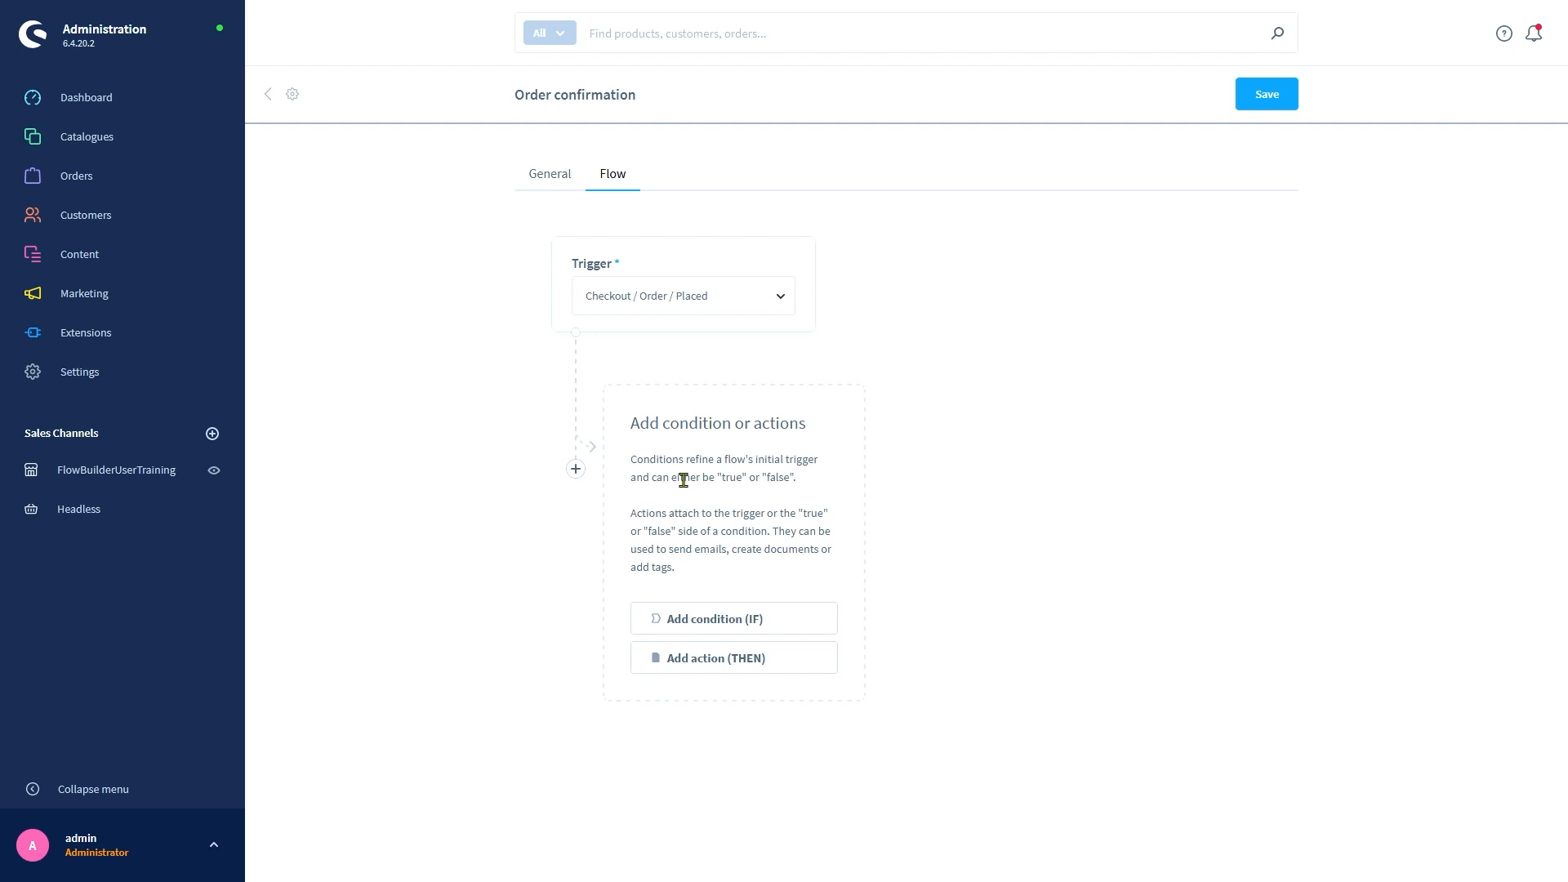
pyautogui.moveTo(723, 617)
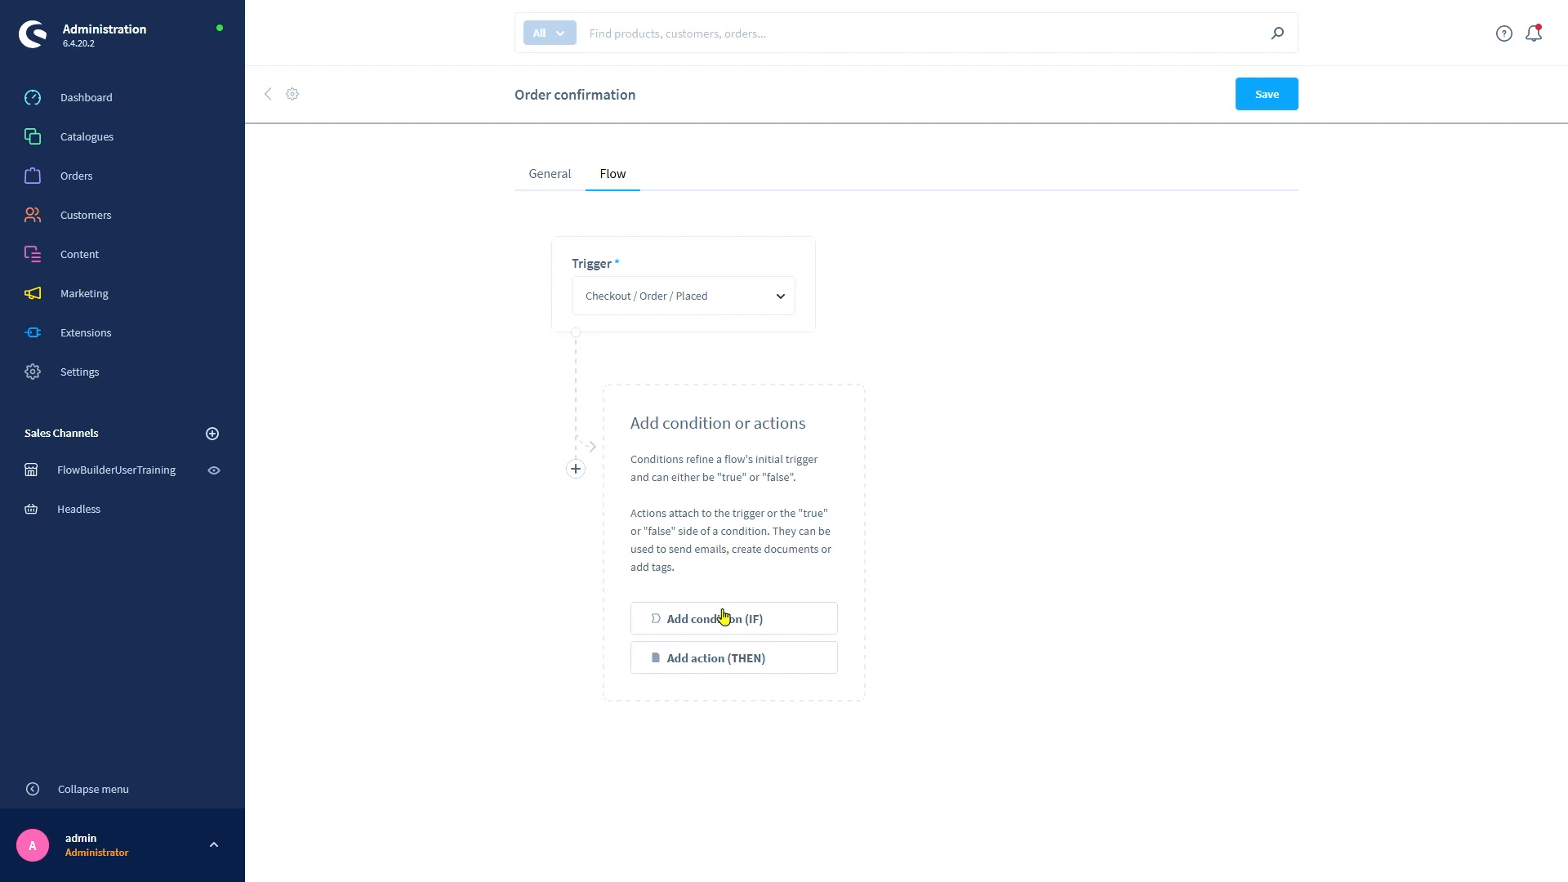
# - Add an IF condition using the Always valid (Default) rule
pyautogui.click(712, 619)
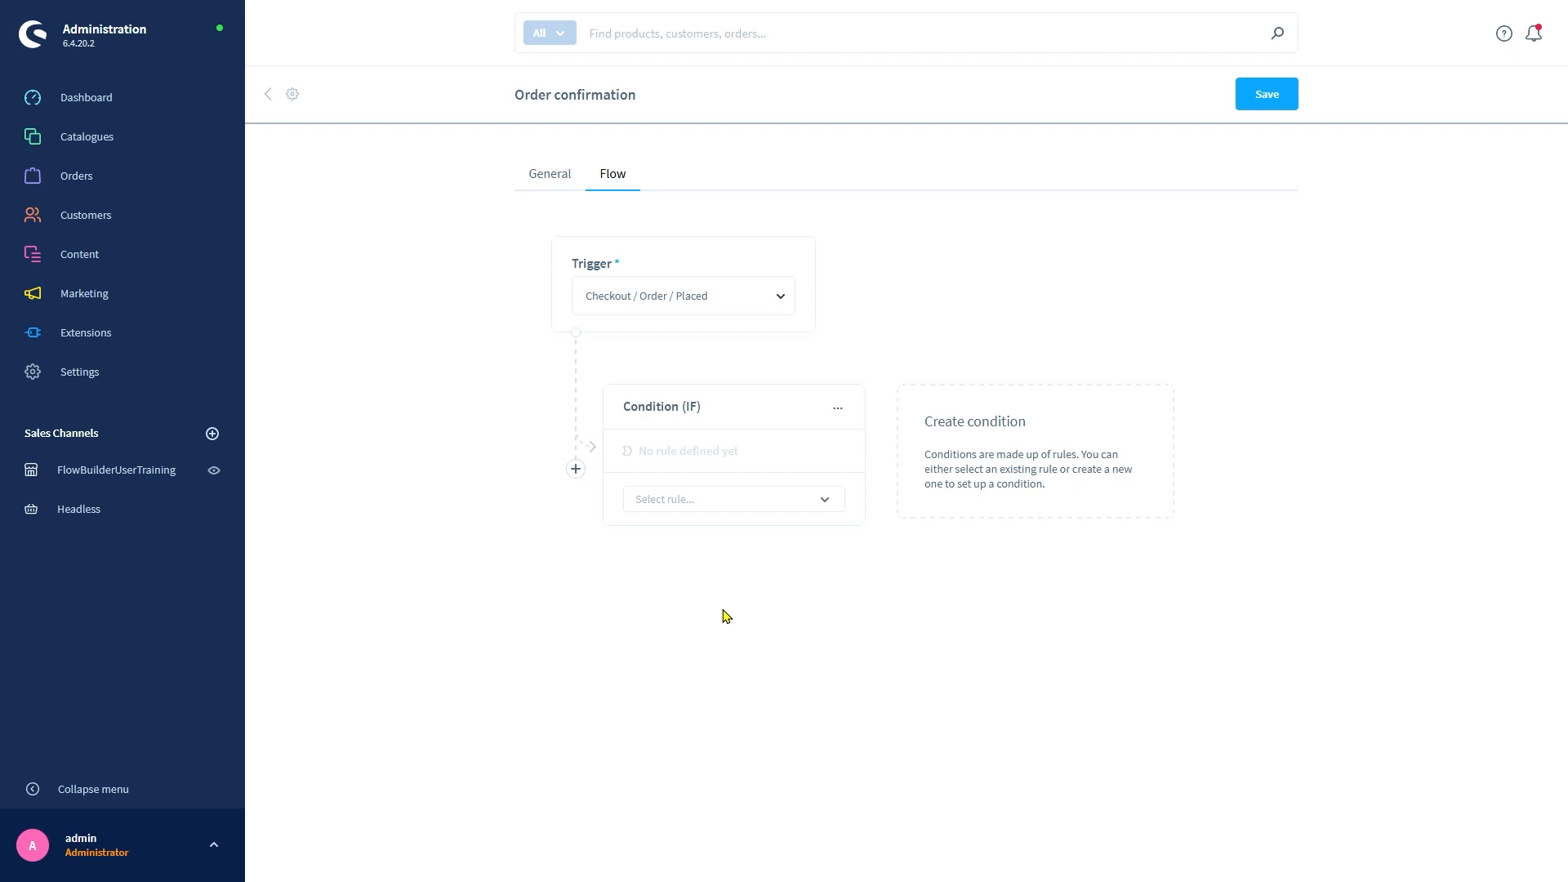
pyautogui.click(720, 499)
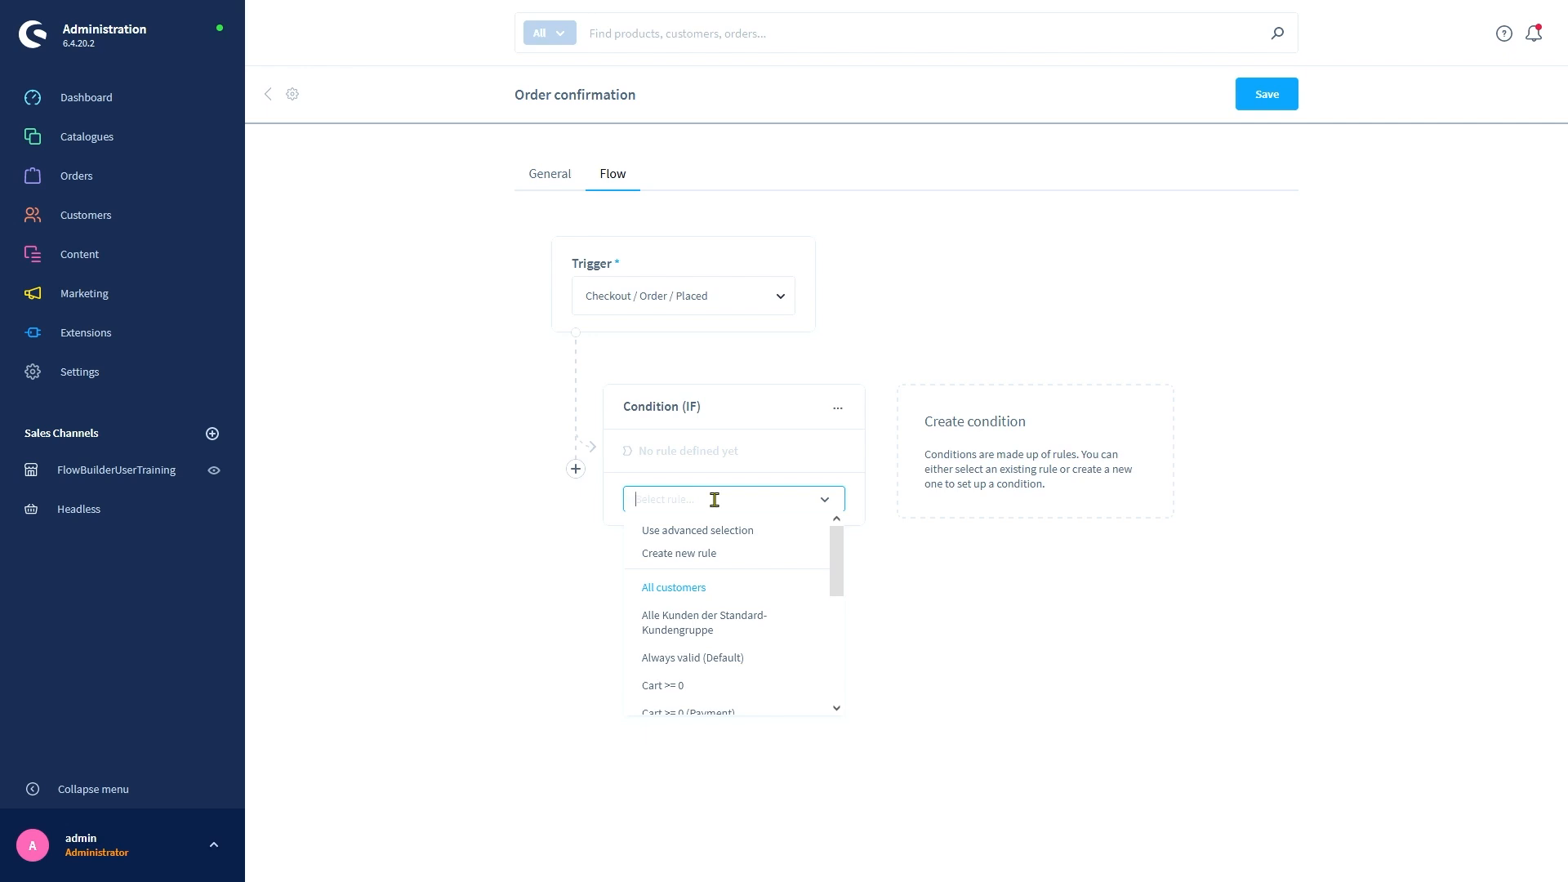
pyautogui.click(692, 657)
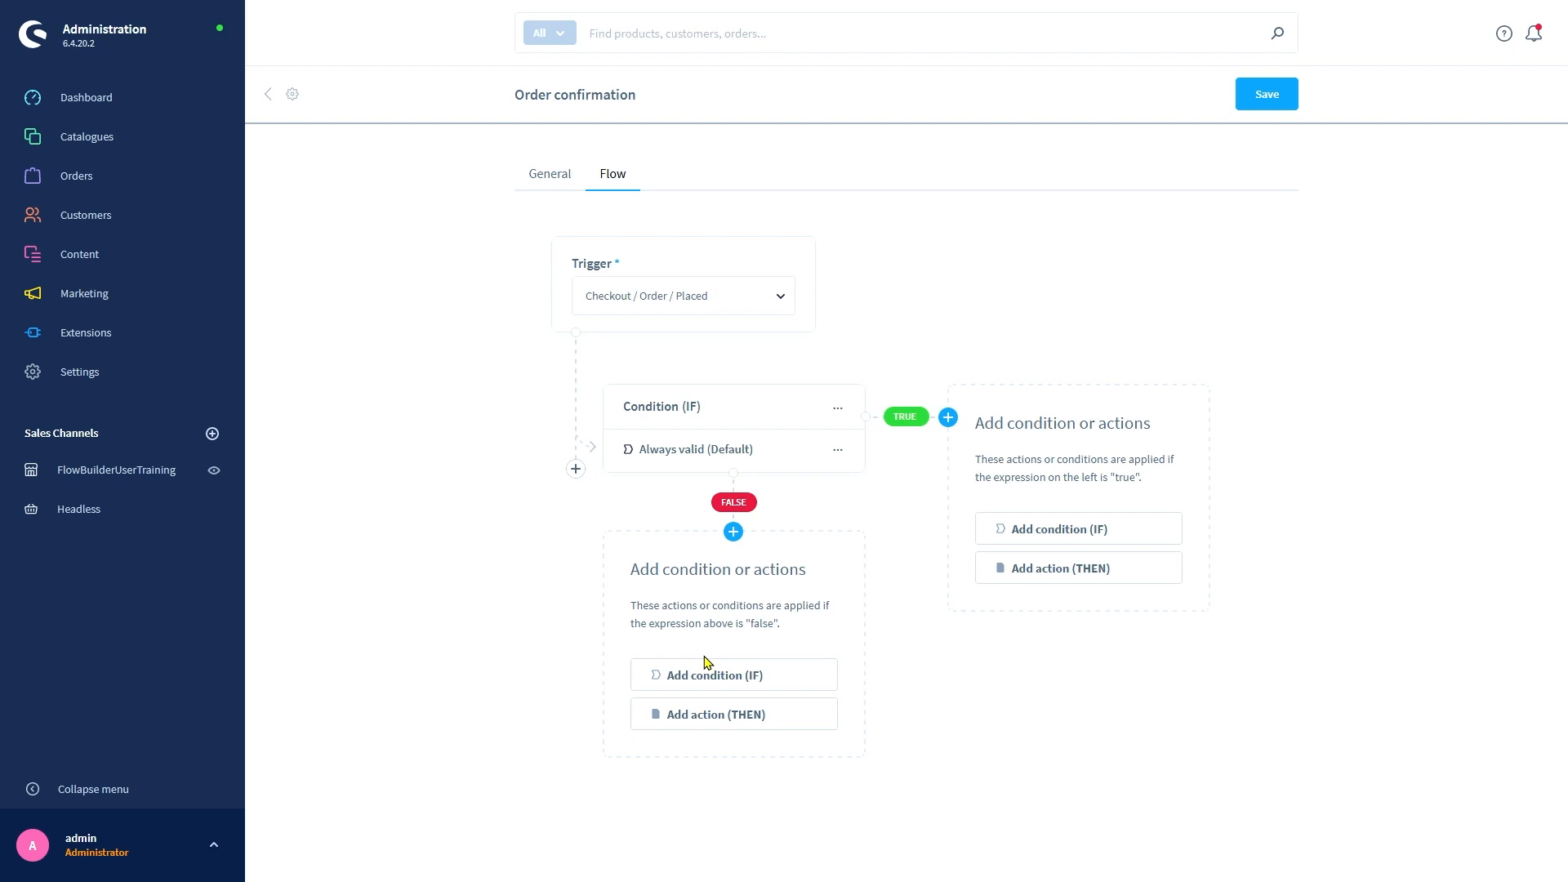
pyautogui.moveTo(780, 654)
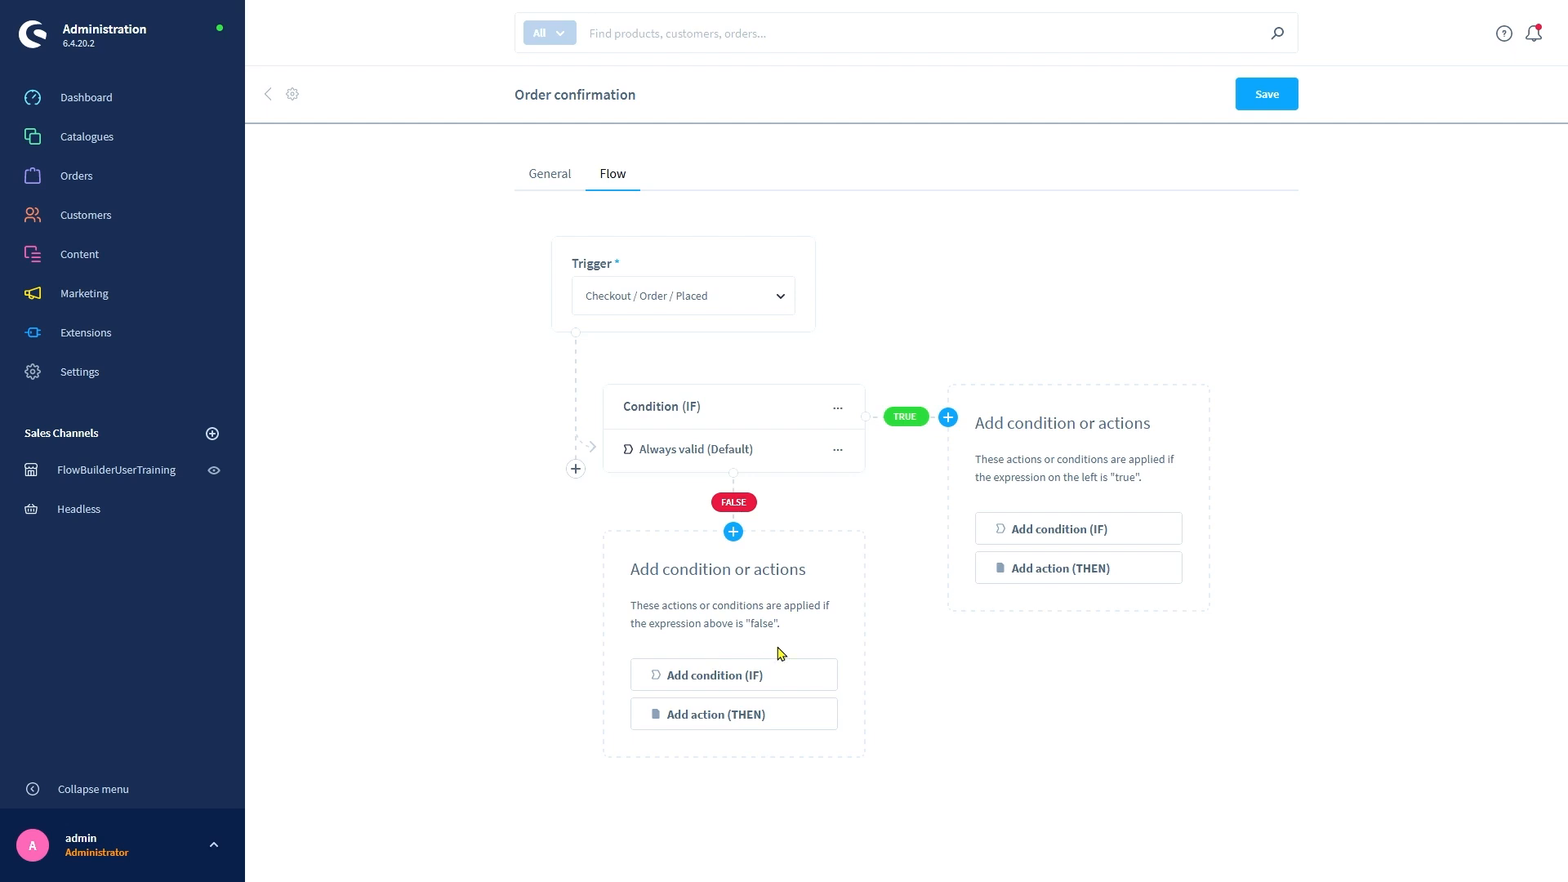
pyautogui.moveTo(961, 521)
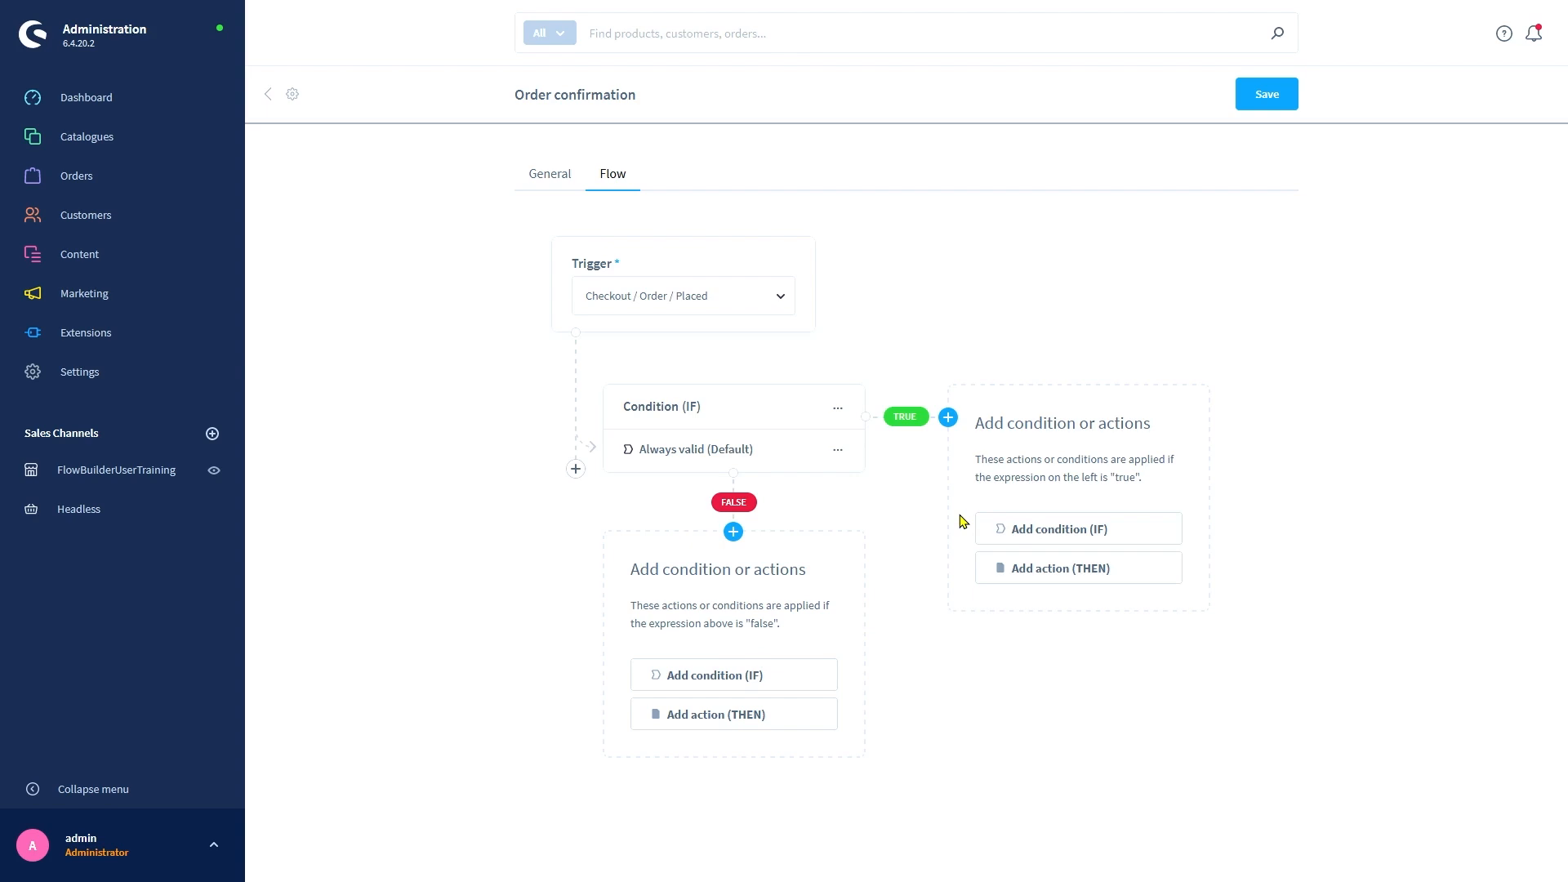
# - Add a Send email action to the condition's TRUE branch
pyautogui.click(1064, 567)
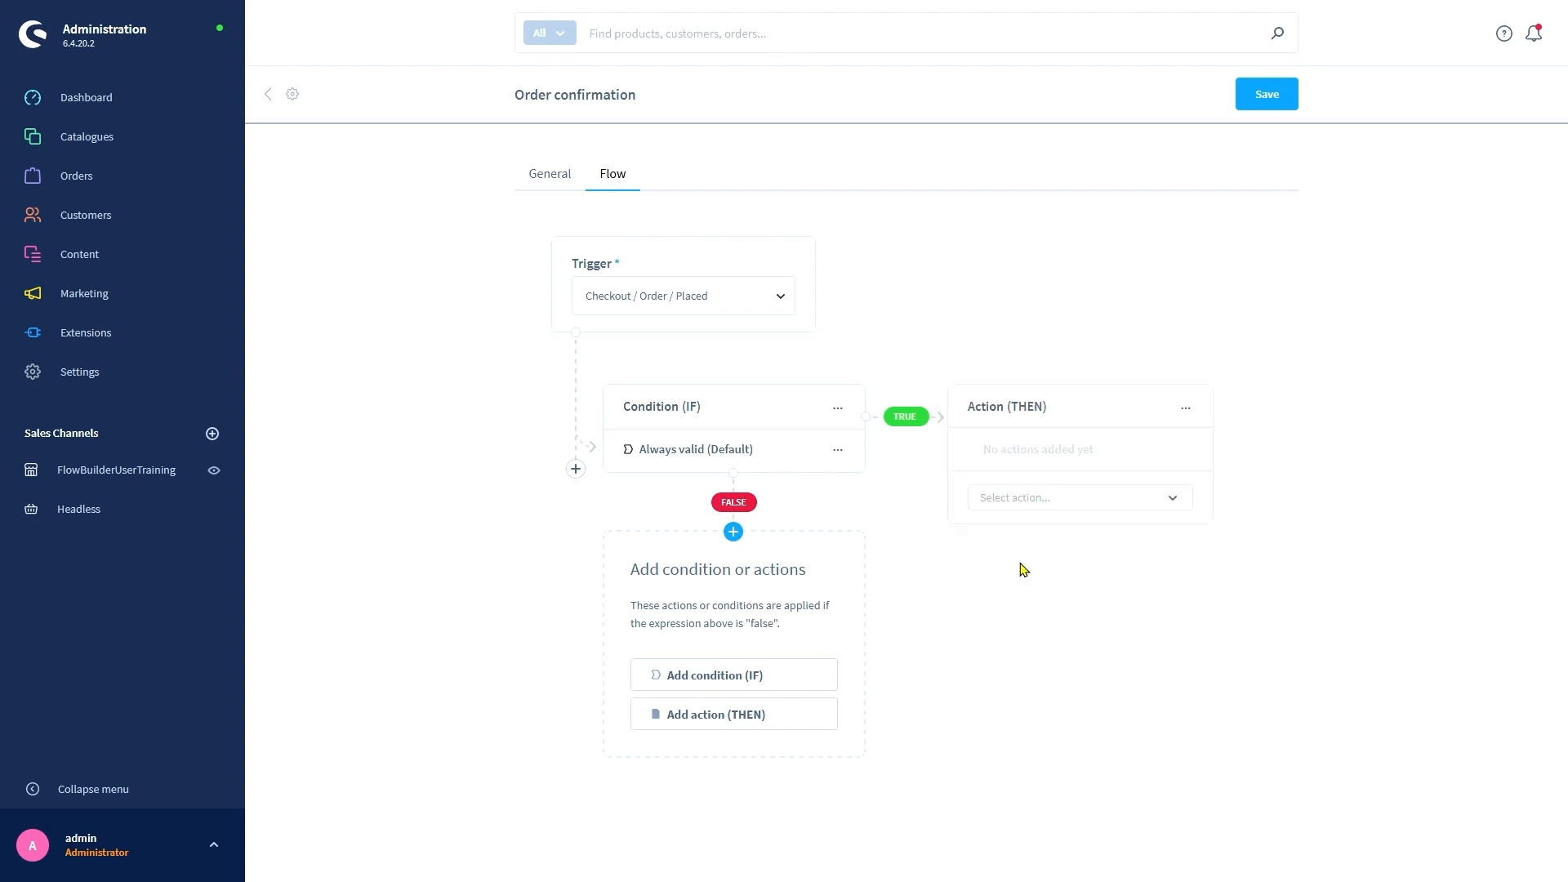
pyautogui.click(1070, 497)
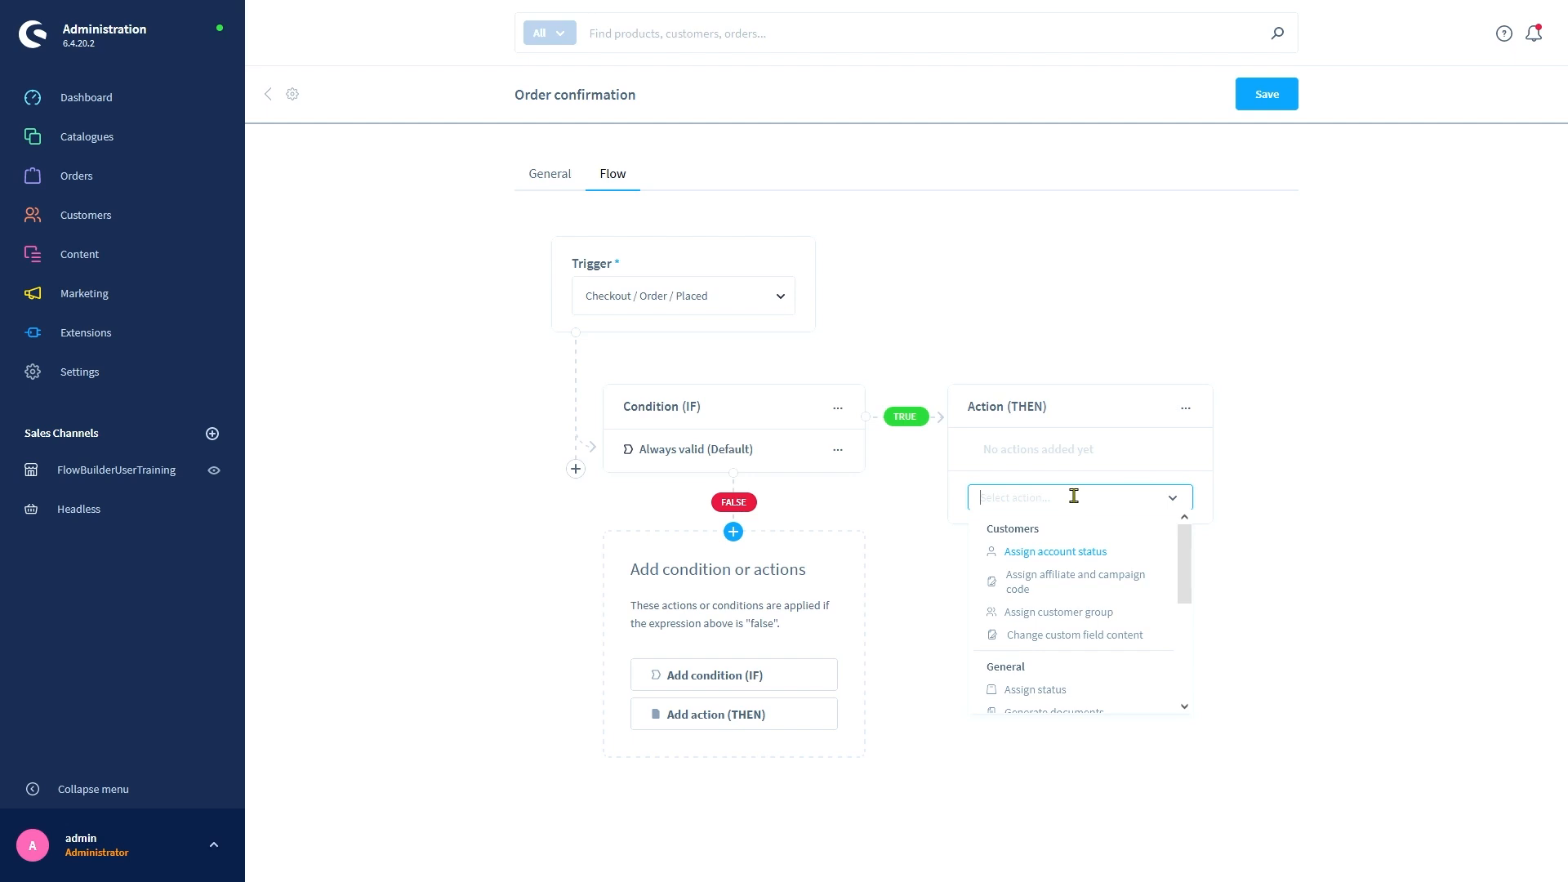
pyautogui.scroll(-3)
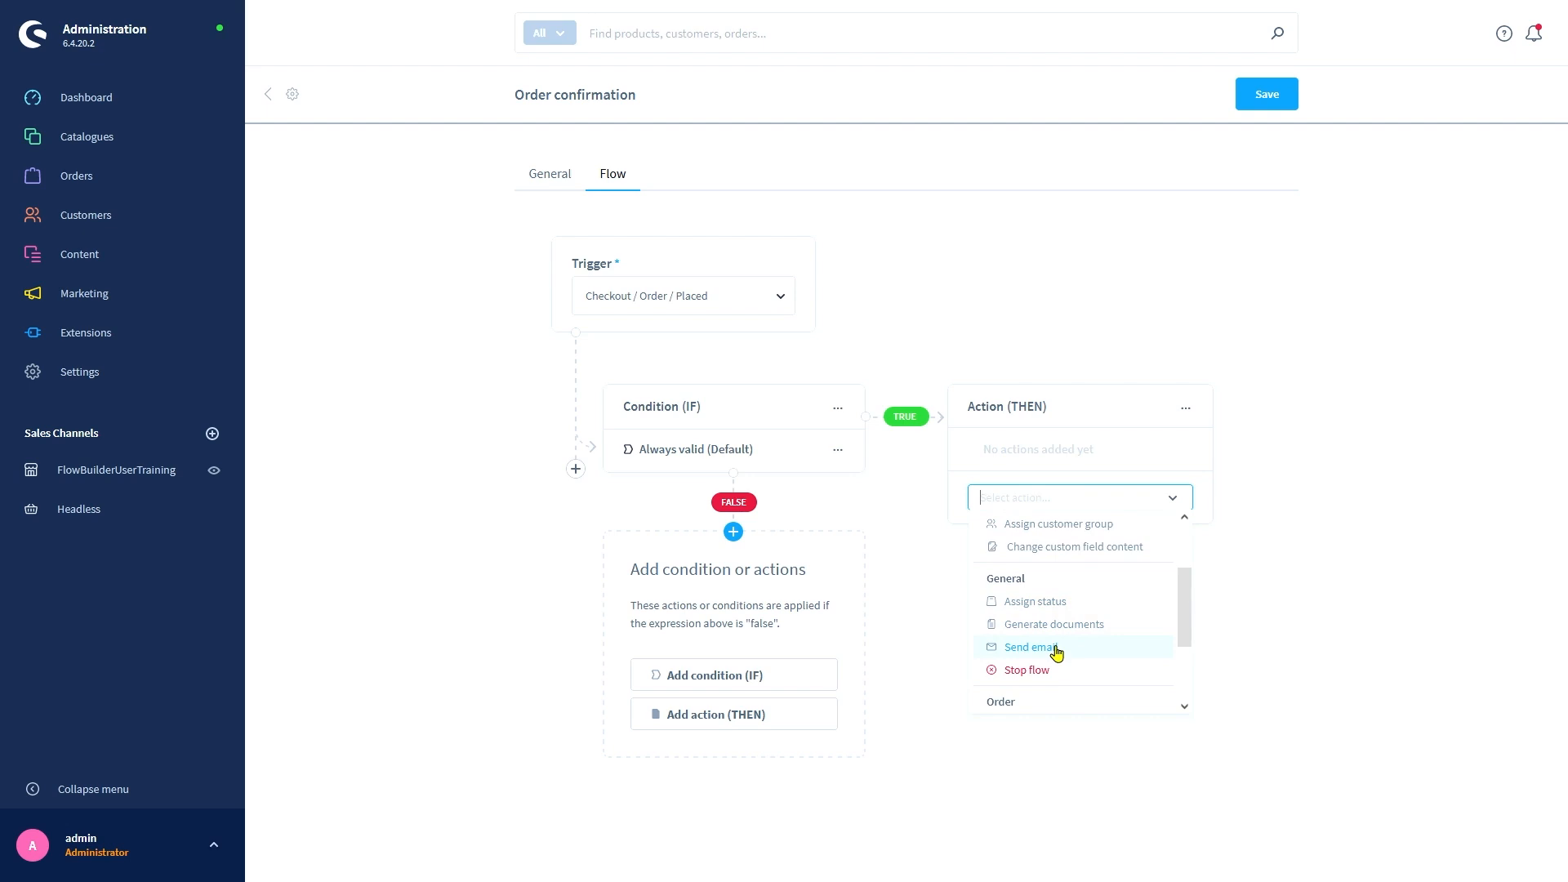
pyautogui.click(1030, 647)
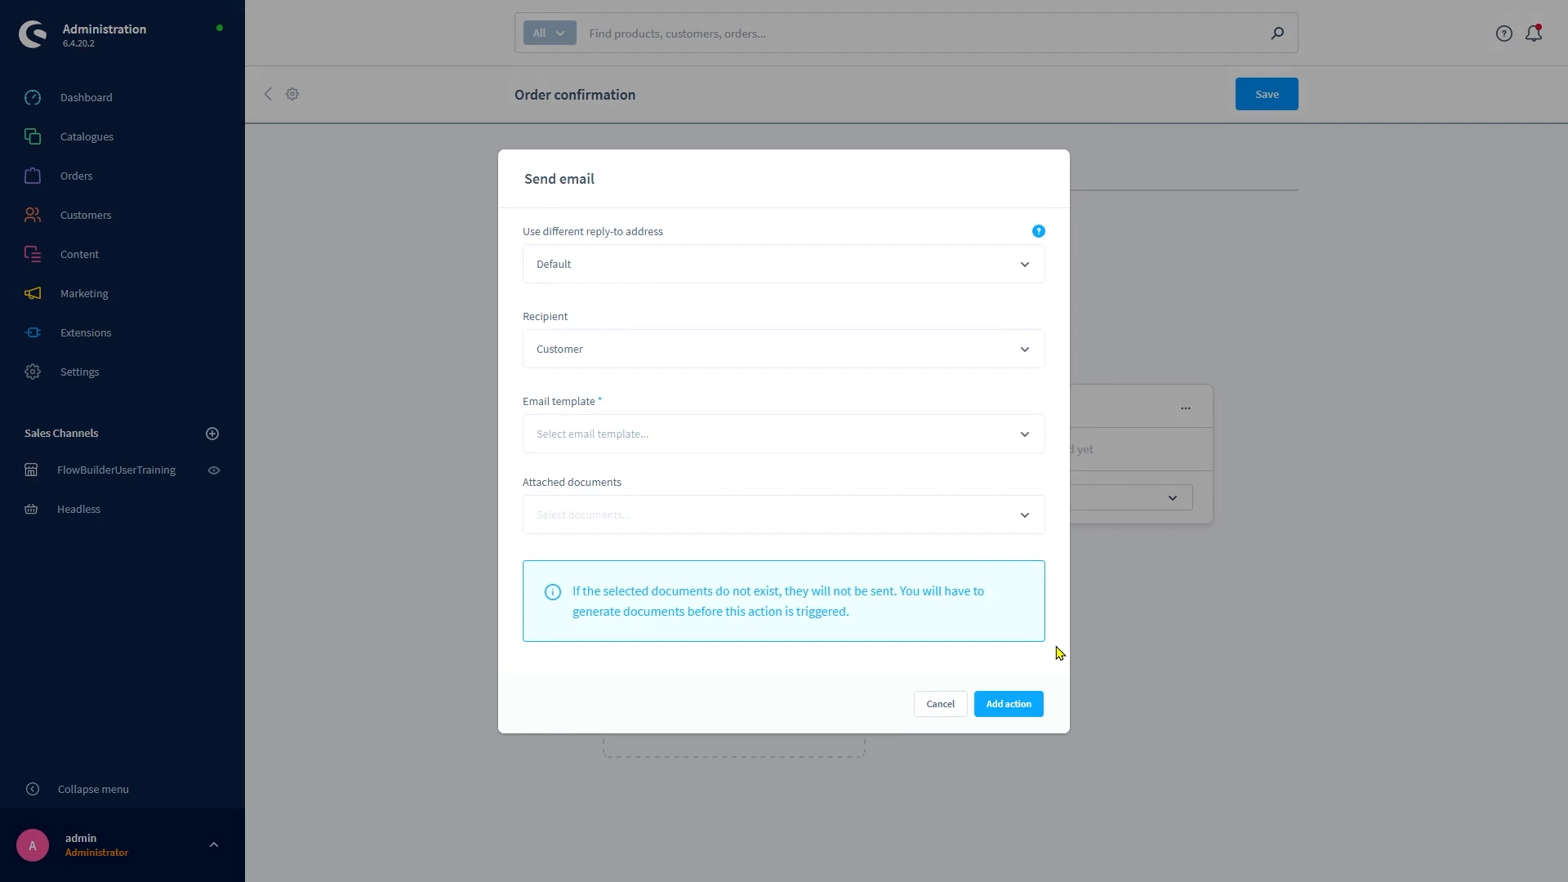
pyautogui.moveTo(757, 271)
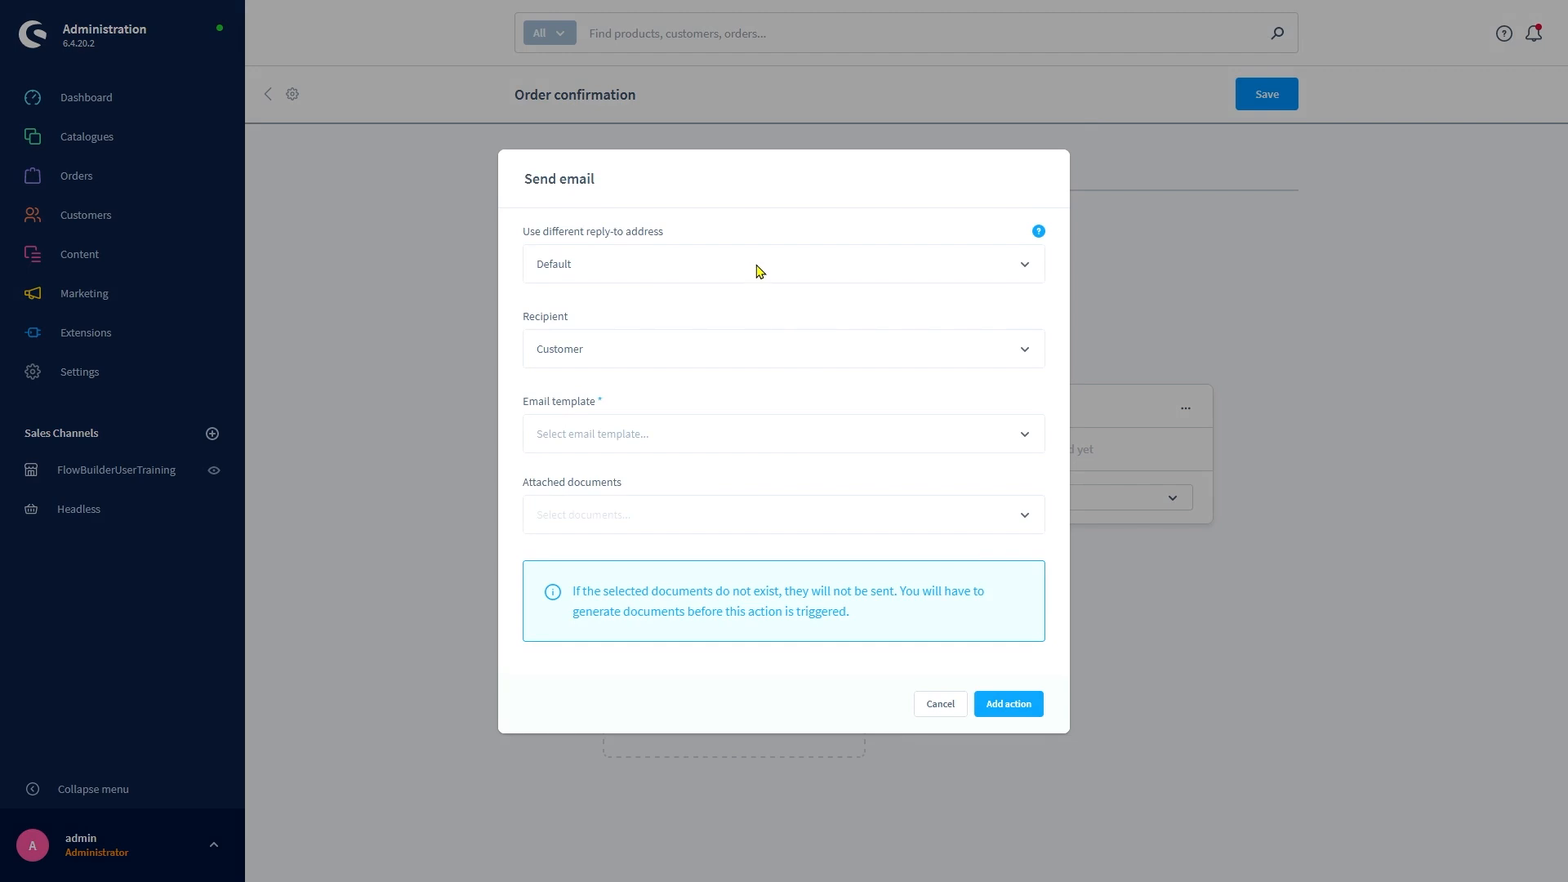
pyautogui.moveTo(728, 347)
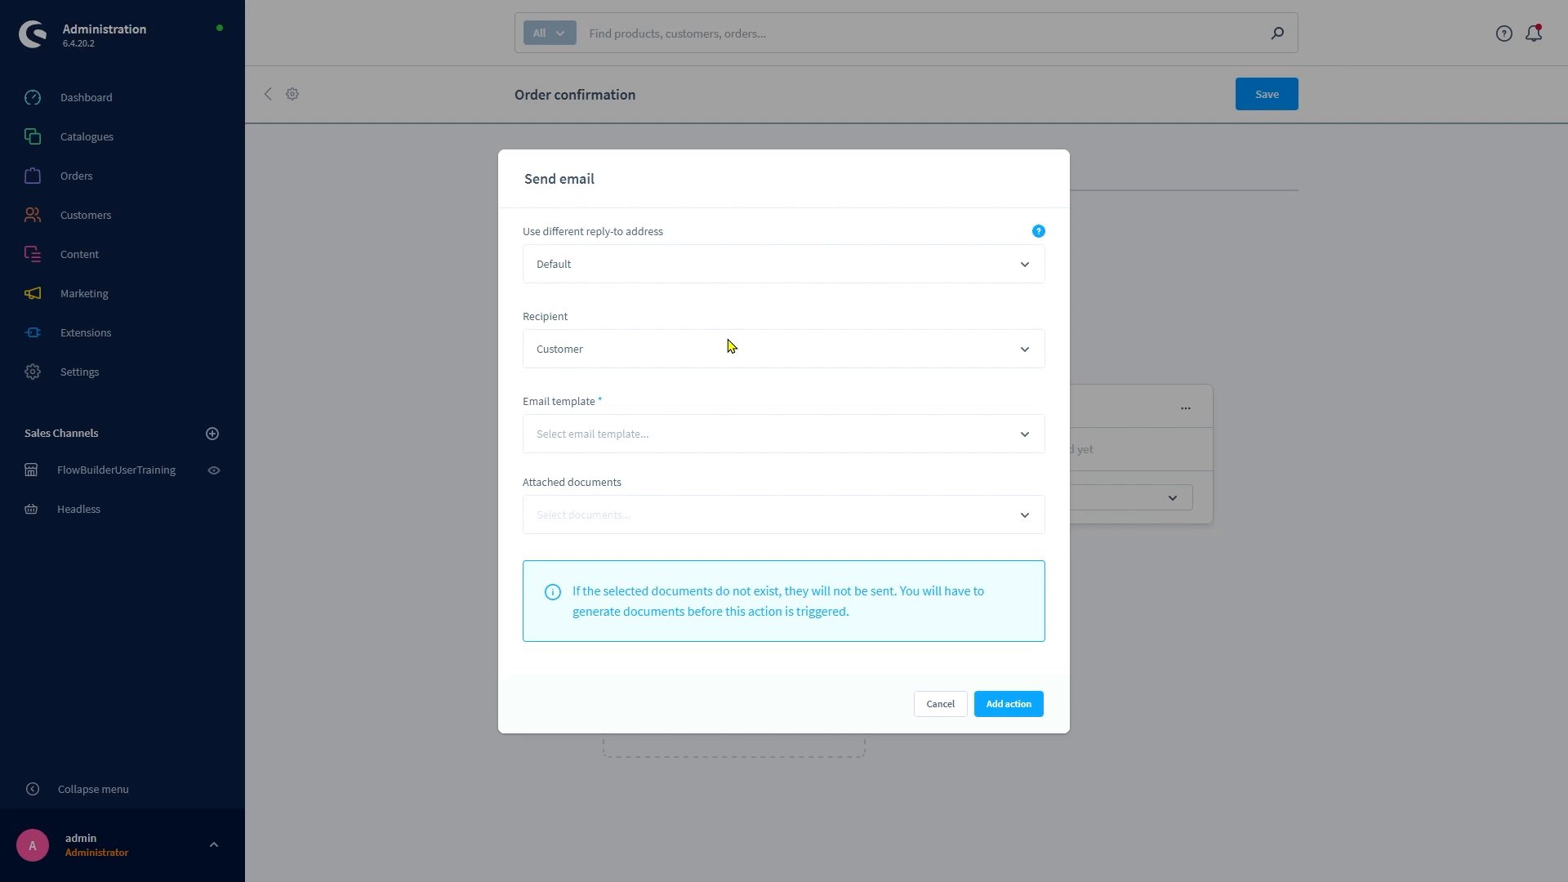
# - Choose the Order confirmation email template and confirm the Send email action
pyautogui.click(784, 433)
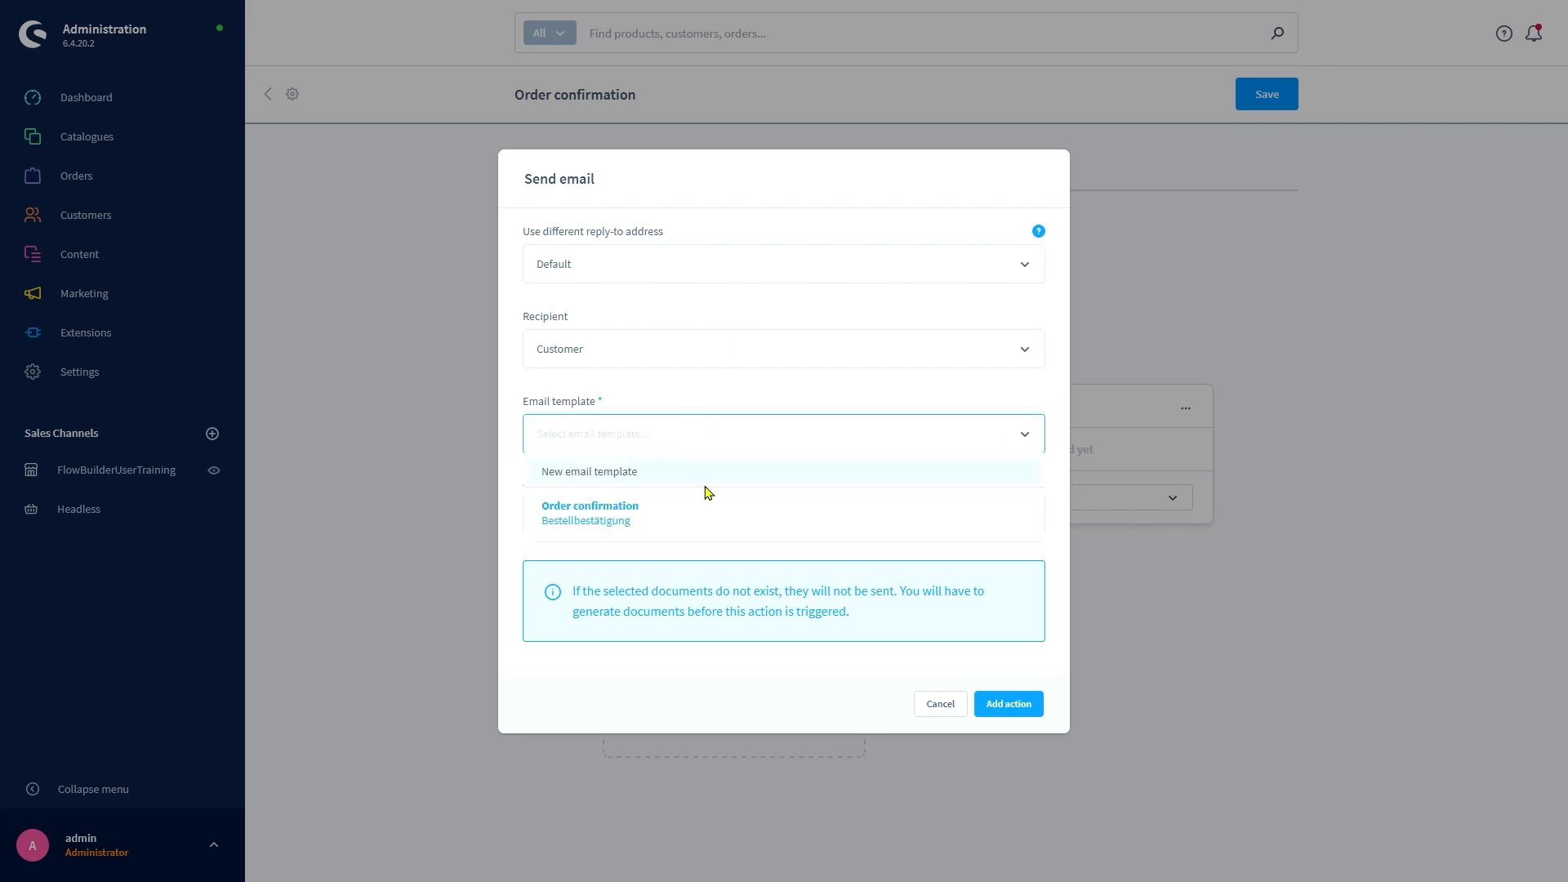
pyautogui.moveTo(695, 512)
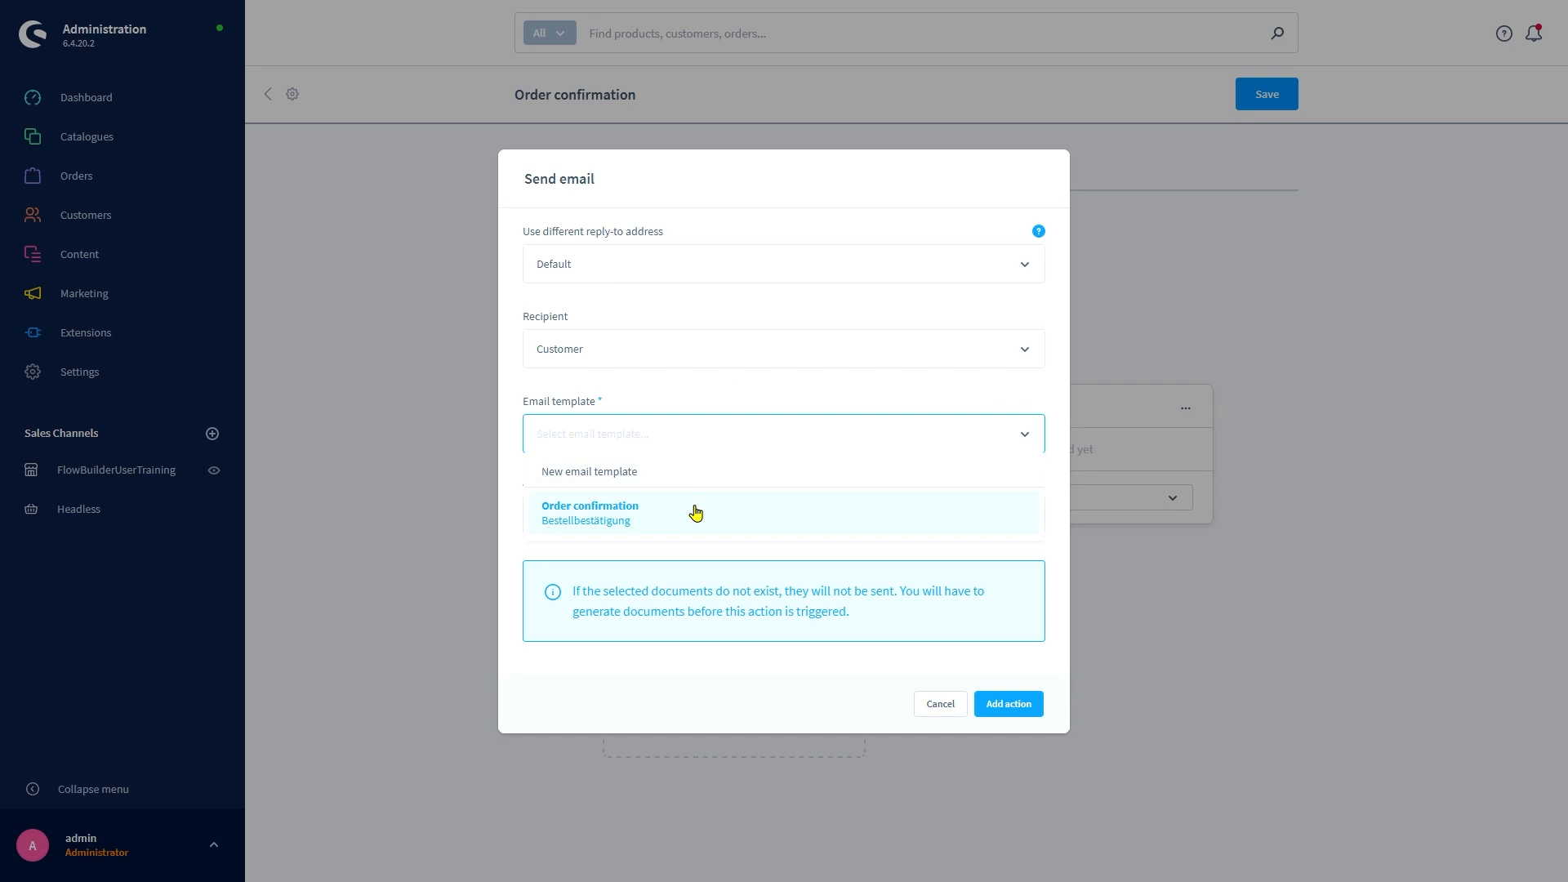
pyautogui.click(589, 512)
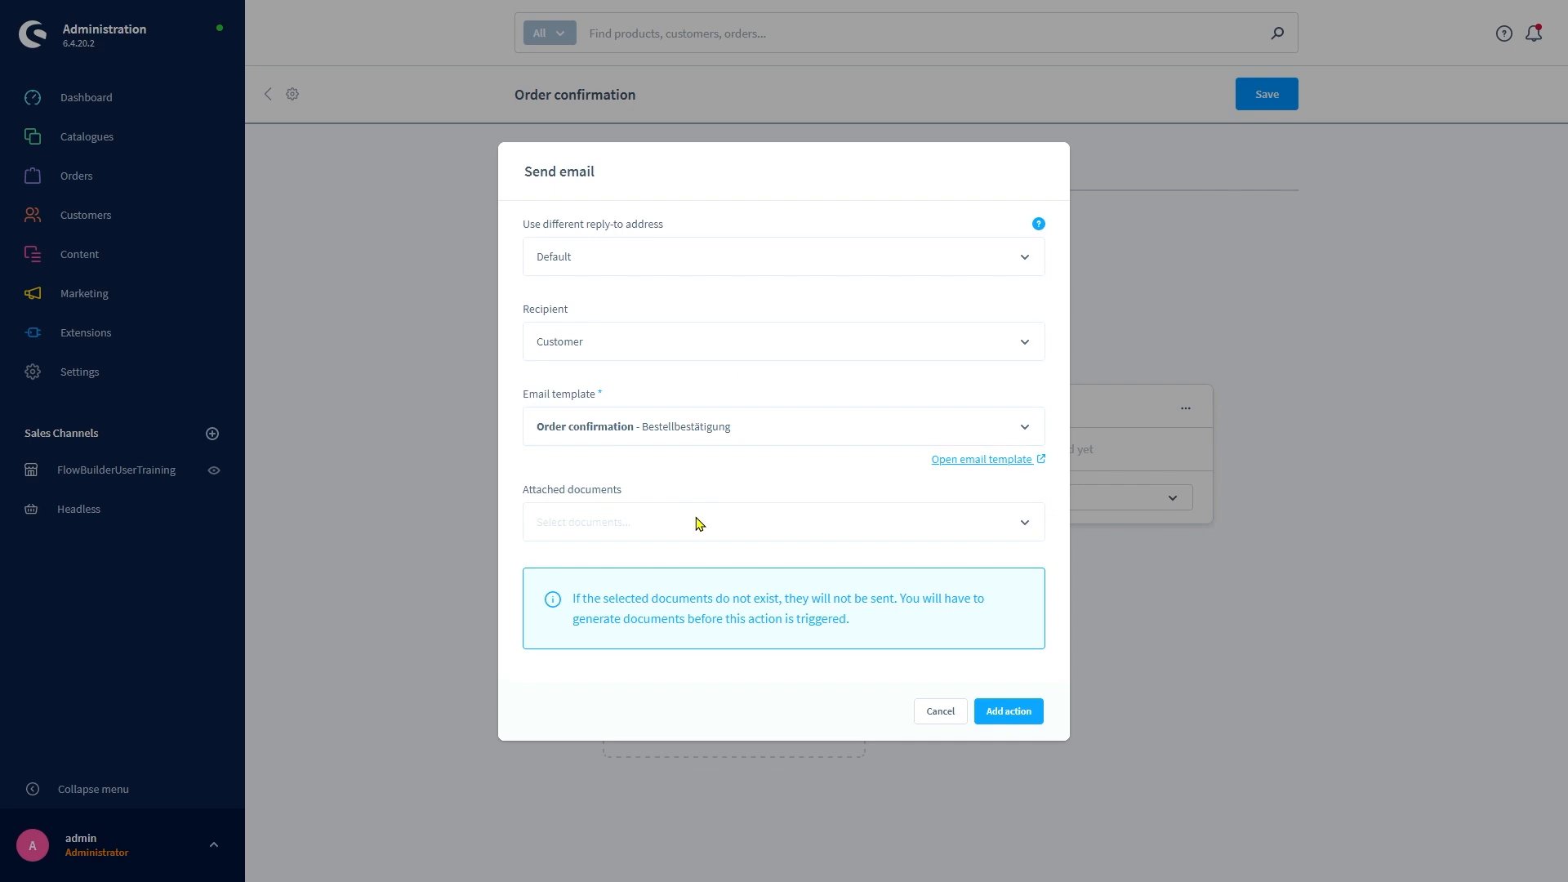
pyautogui.moveTo(1007, 710)
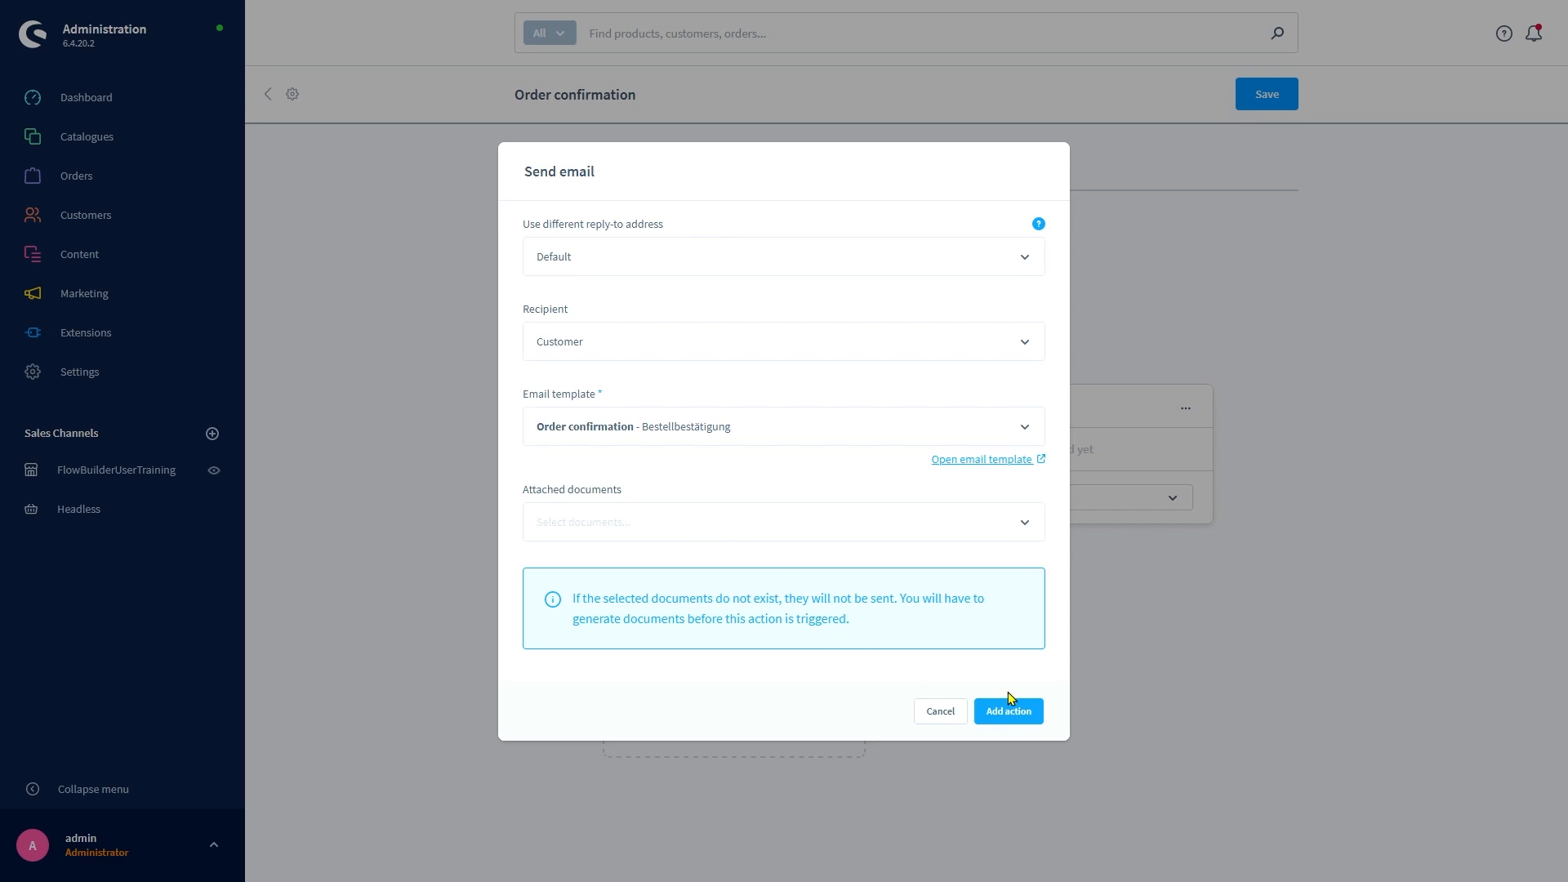
pyautogui.click(1007, 712)
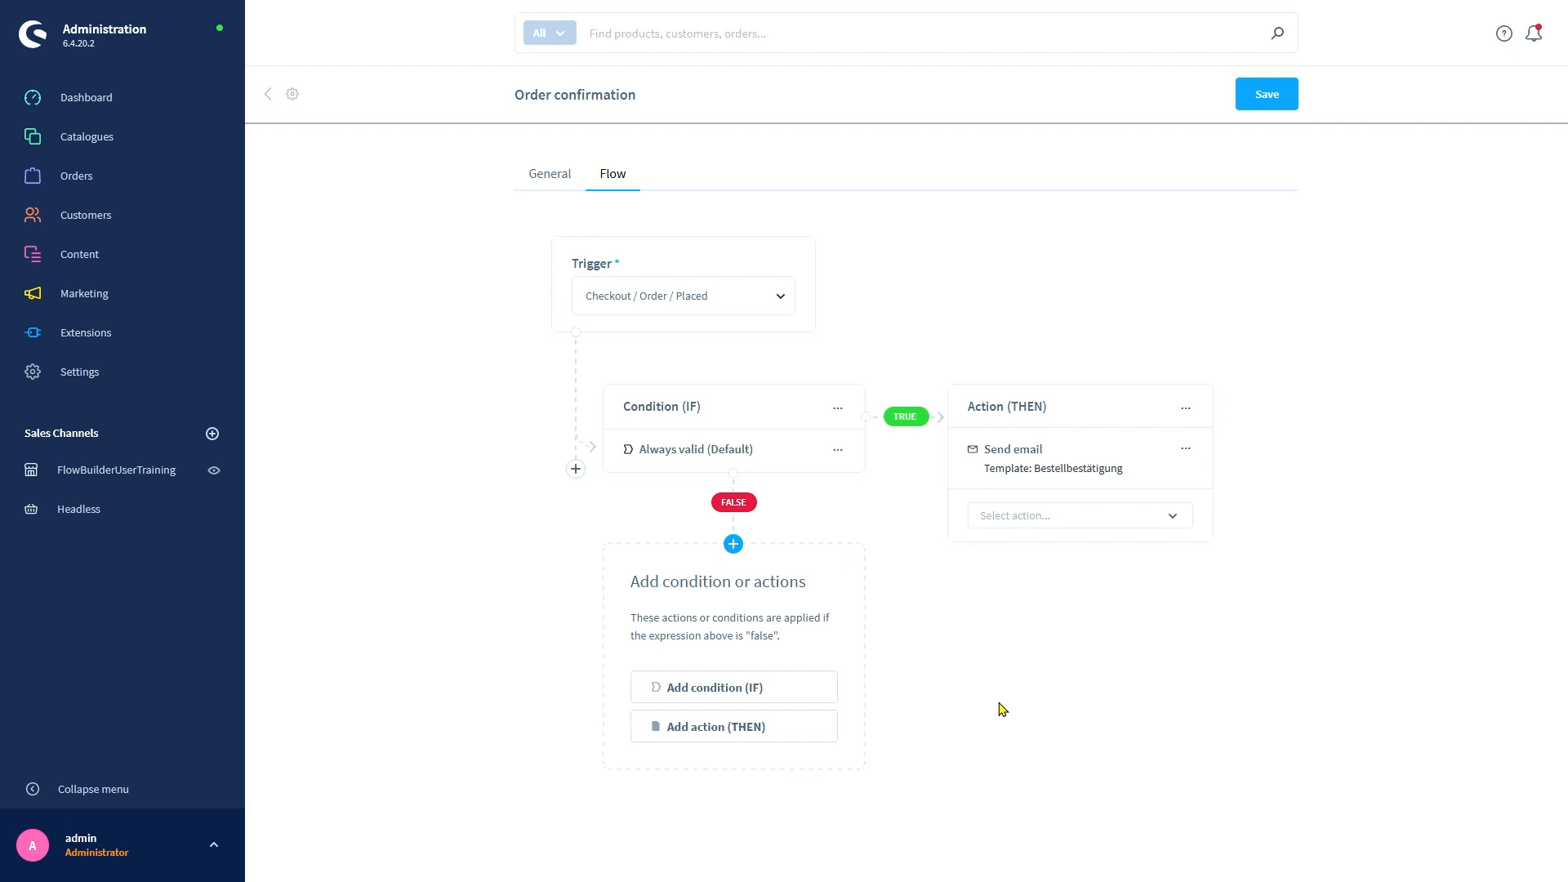
# - Add a Stop flow action to the FALSE branch and save the flow
pyautogui.click(713, 726)
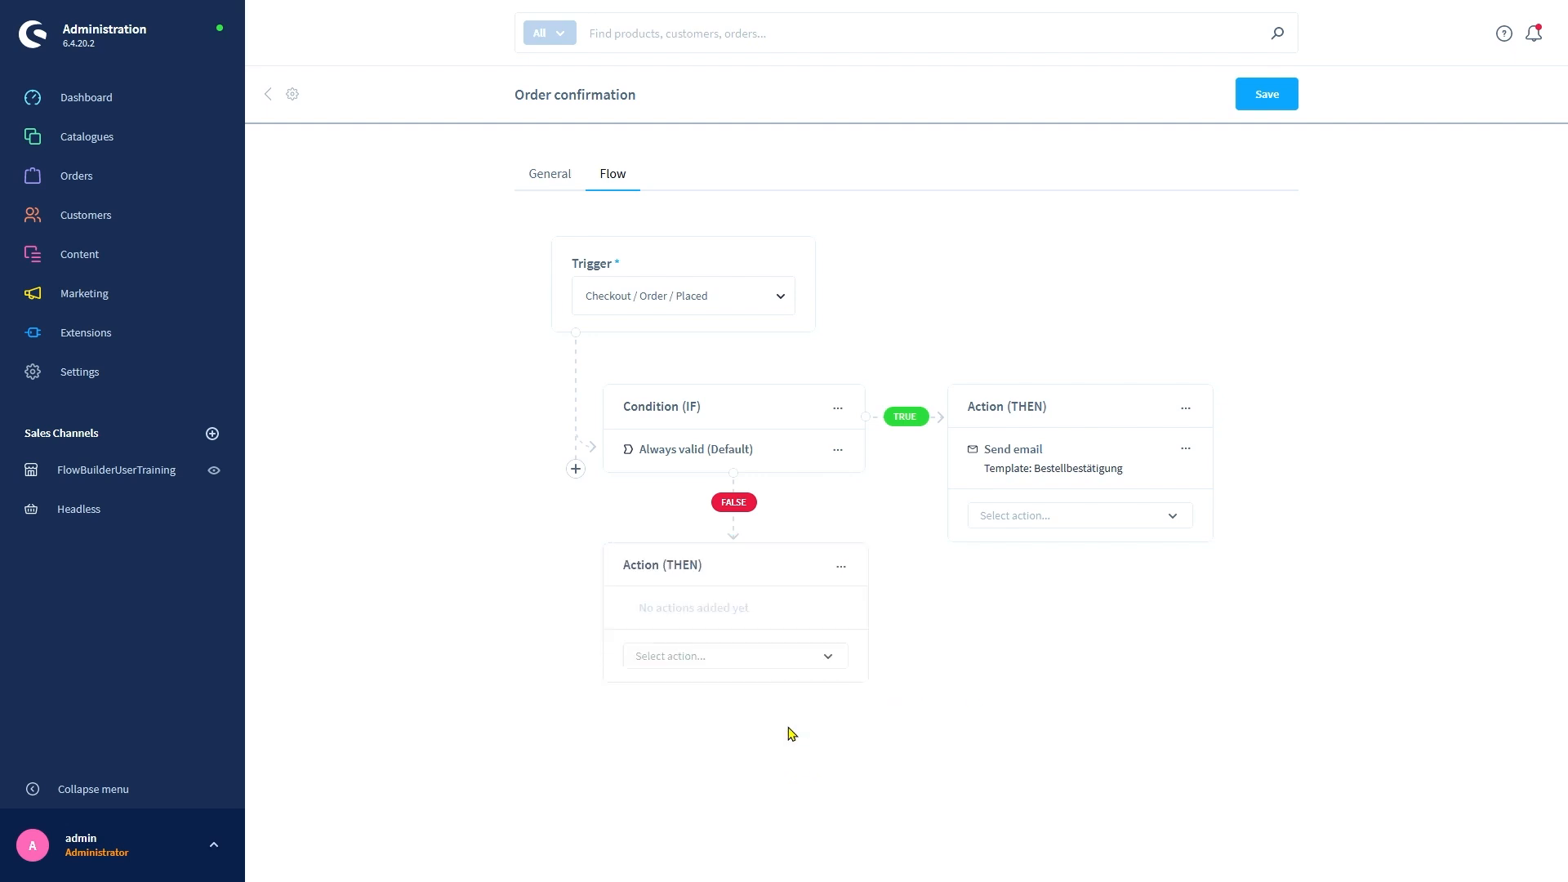
pyautogui.click(732, 655)
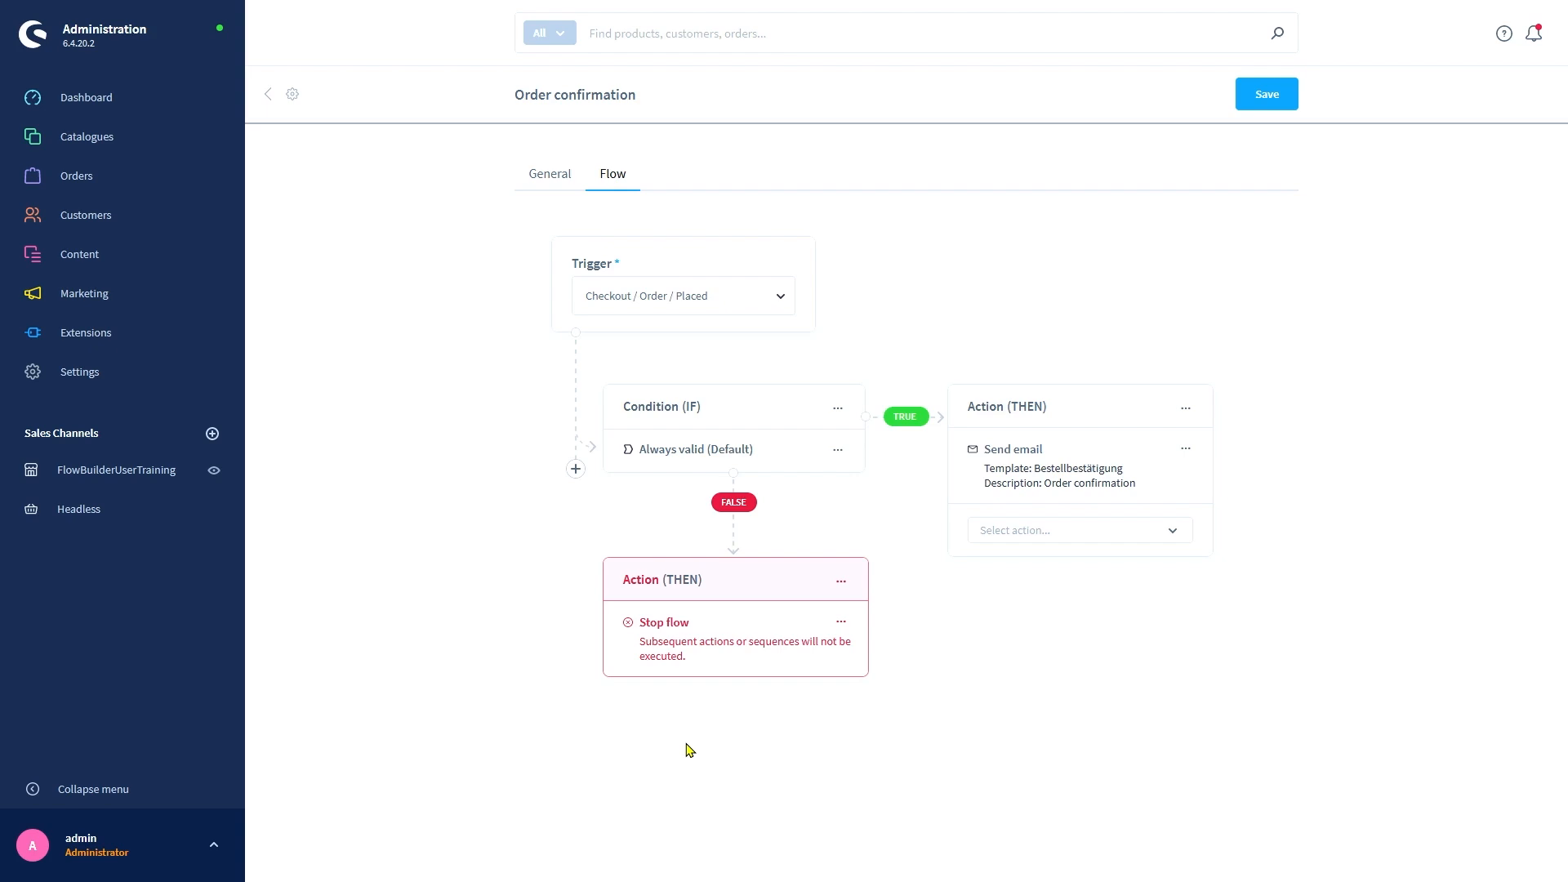
pyautogui.moveTo(896, 402)
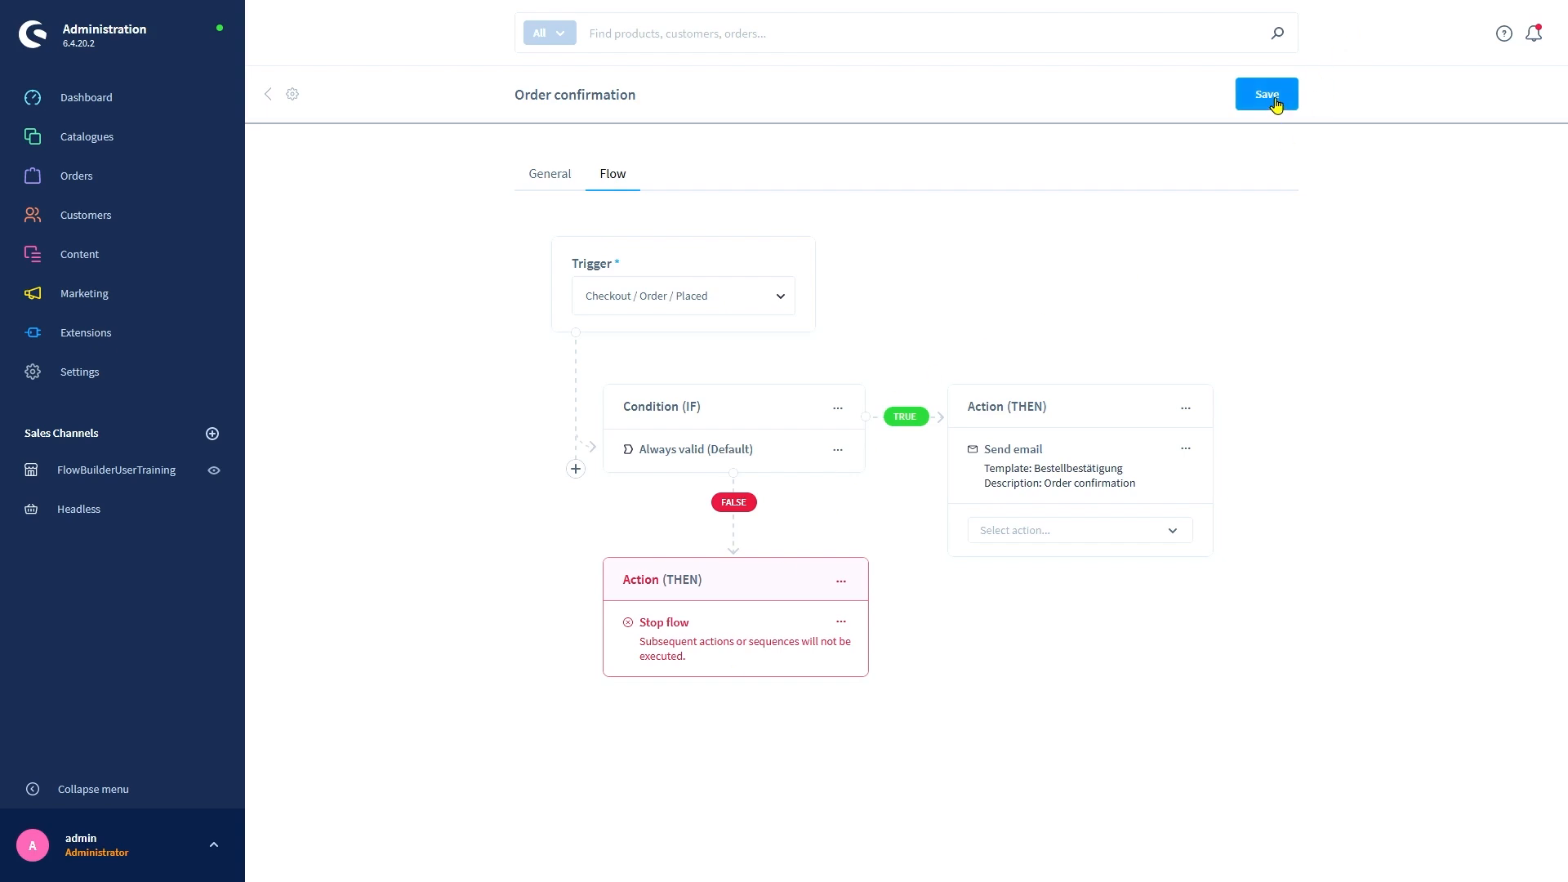
pyautogui.click(1267, 93)
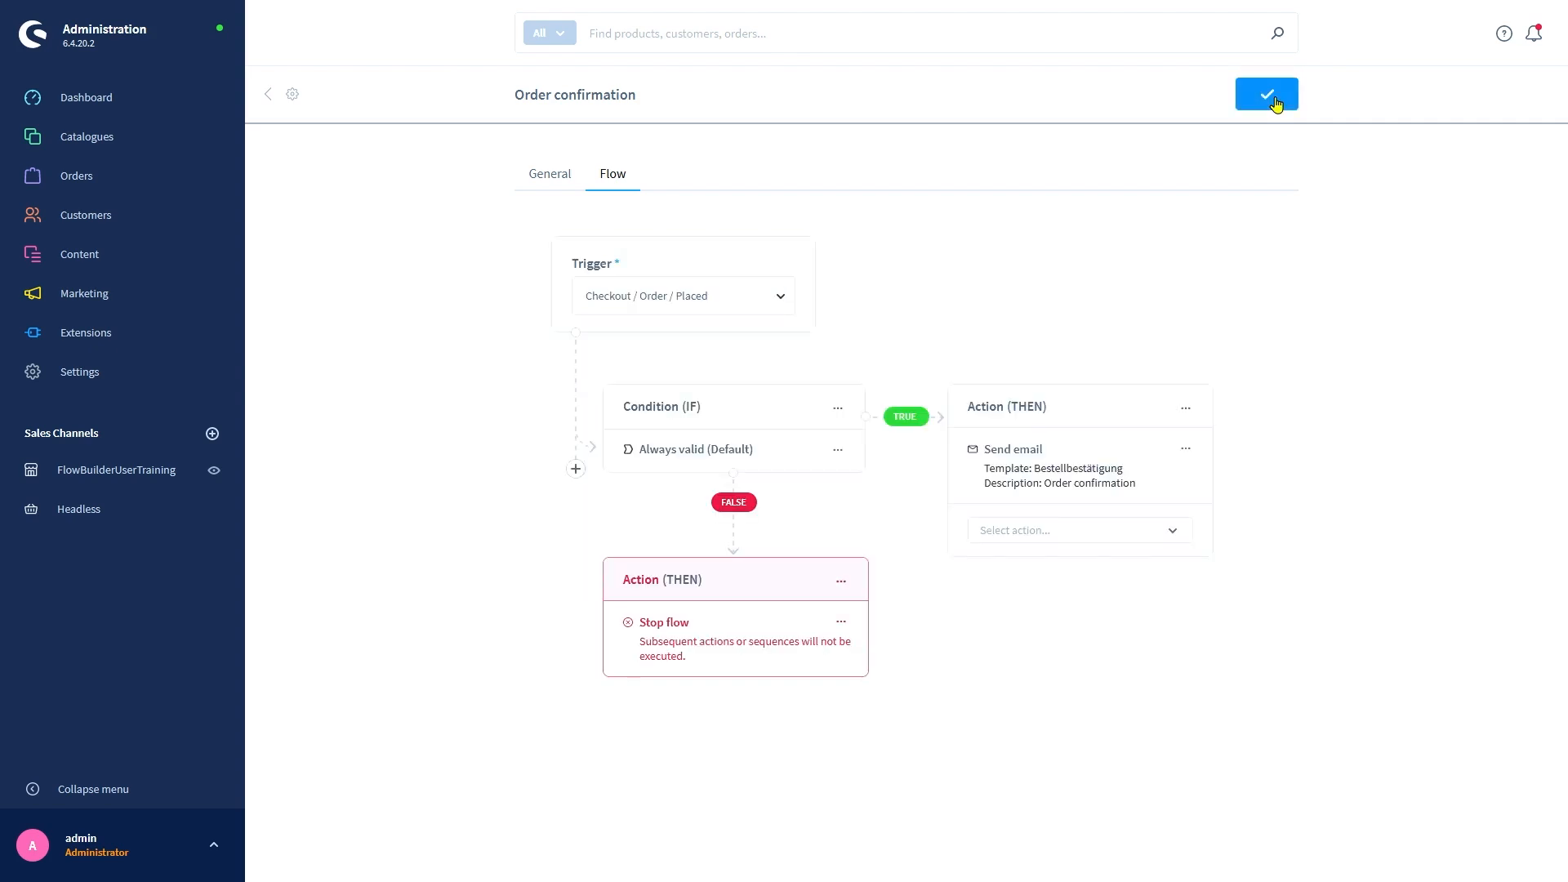